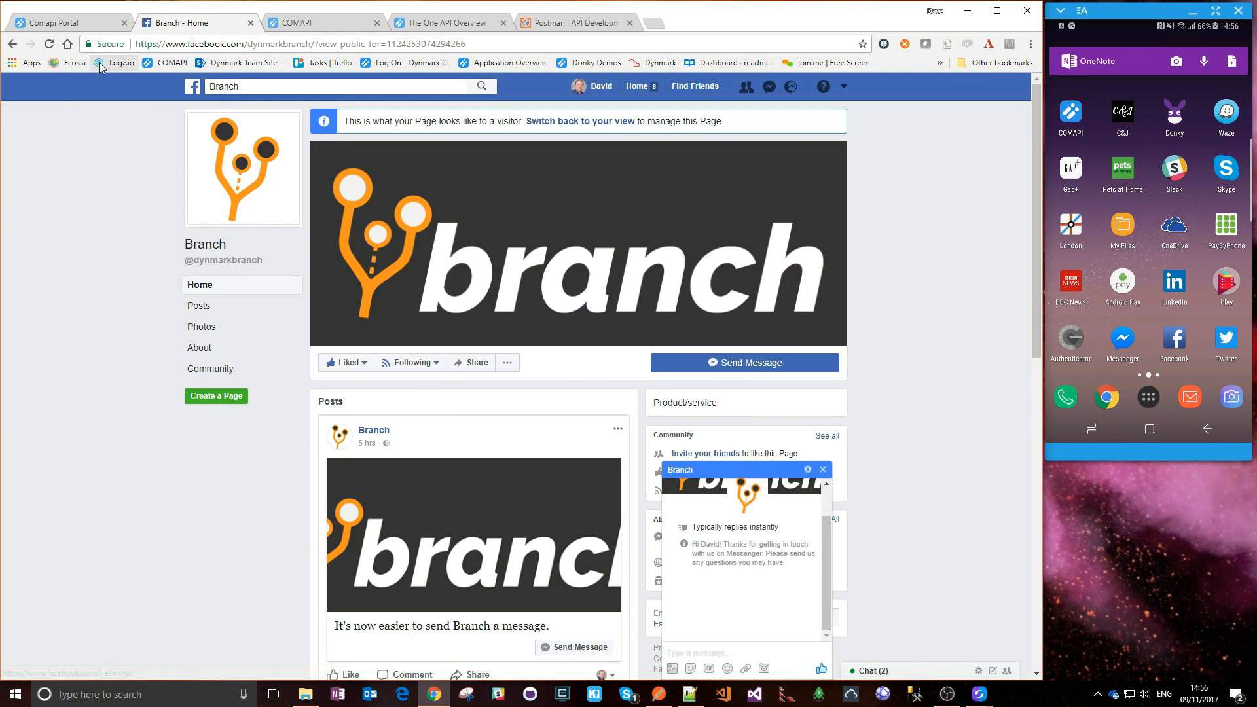
mouse_move(52, 22)
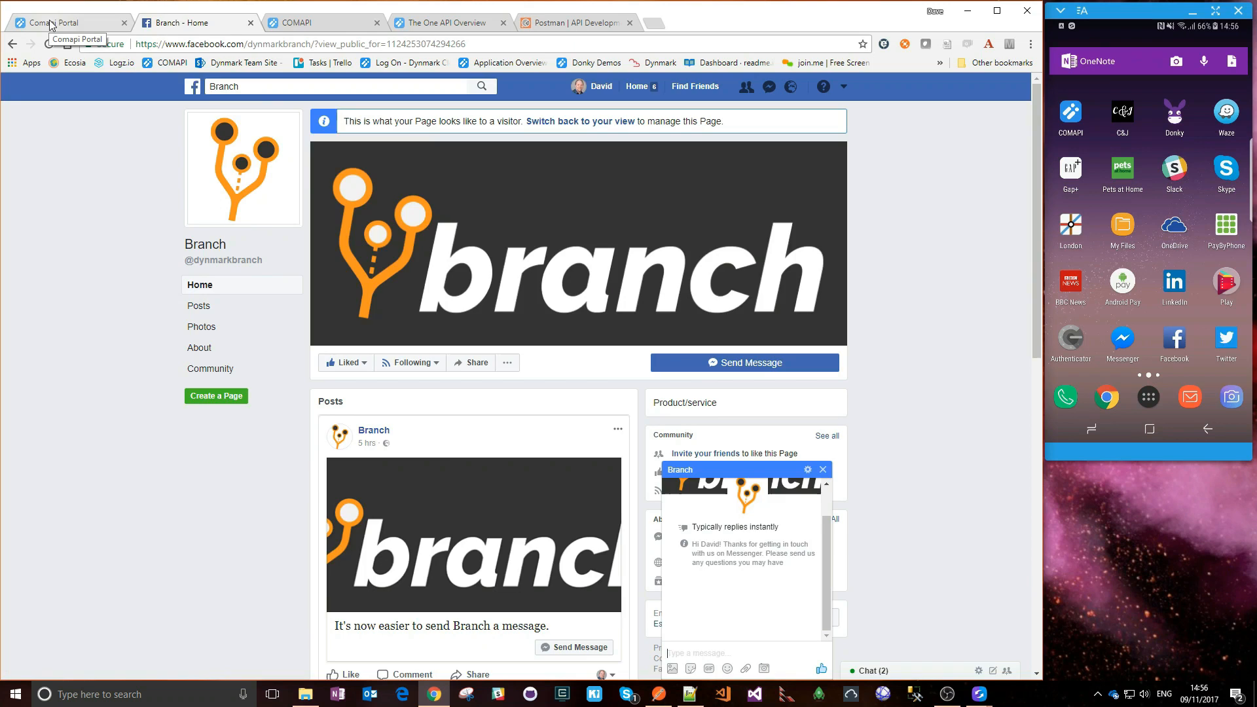
- Navigate from the Comapi docs landing page through Get Started to the Facebook Messenger channel setup guide
click(305, 22)
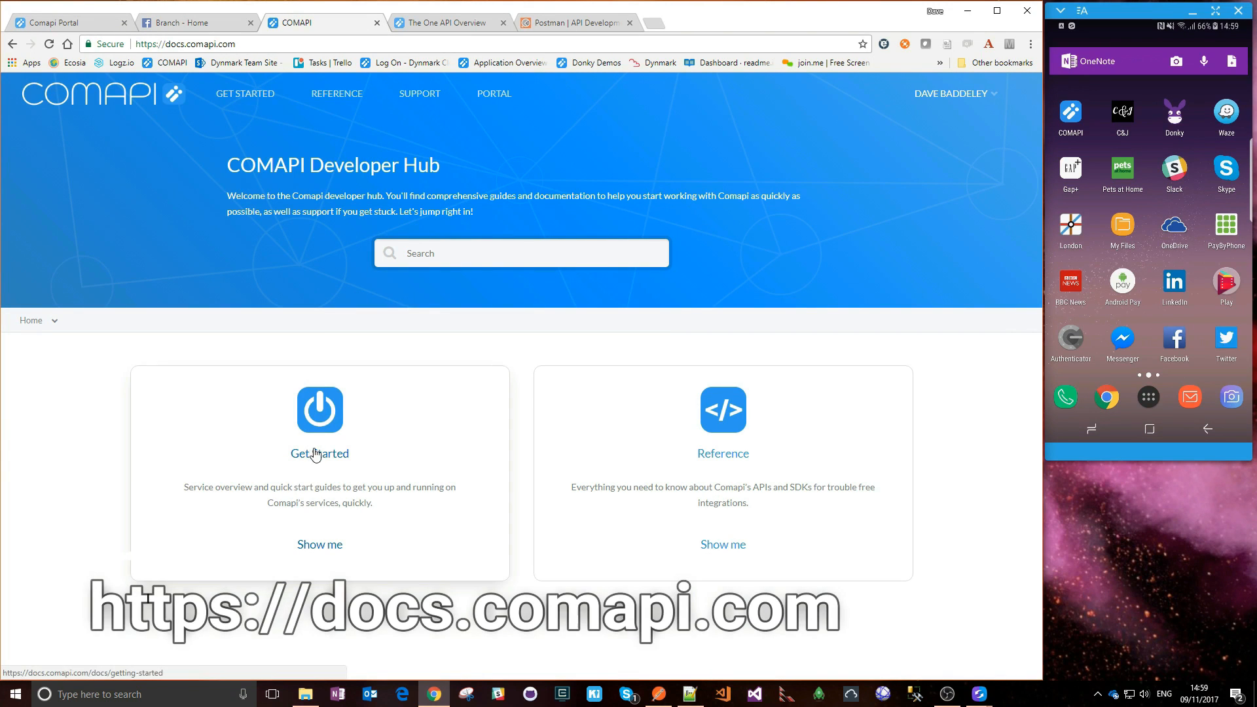
click(320, 453)
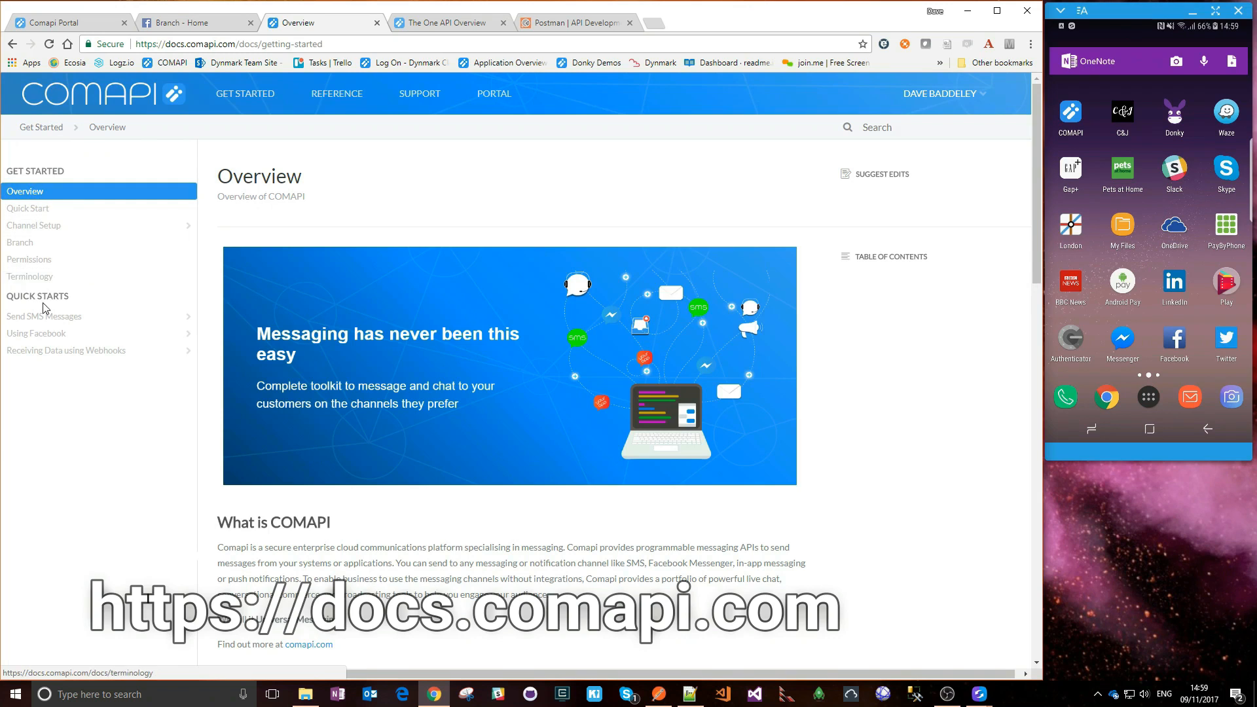
click(34, 225)
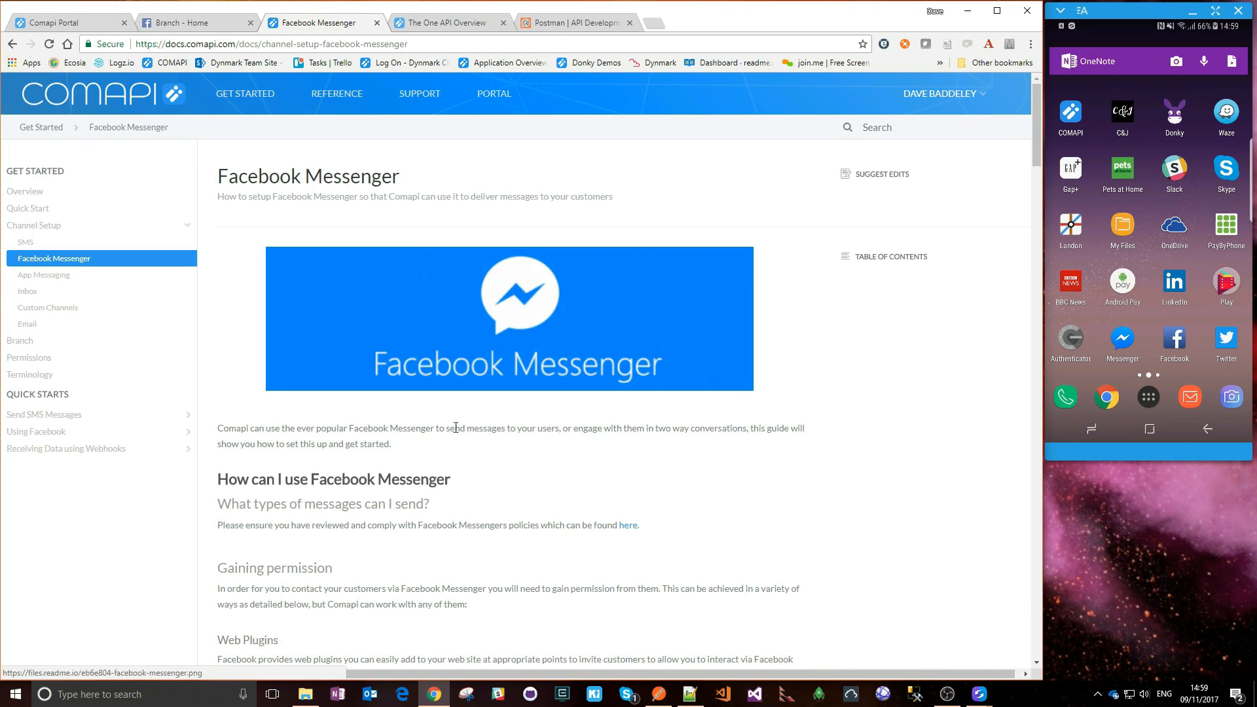
- Read down the guide to the 'Setting Up Facebook' section
scroll(down, 3)
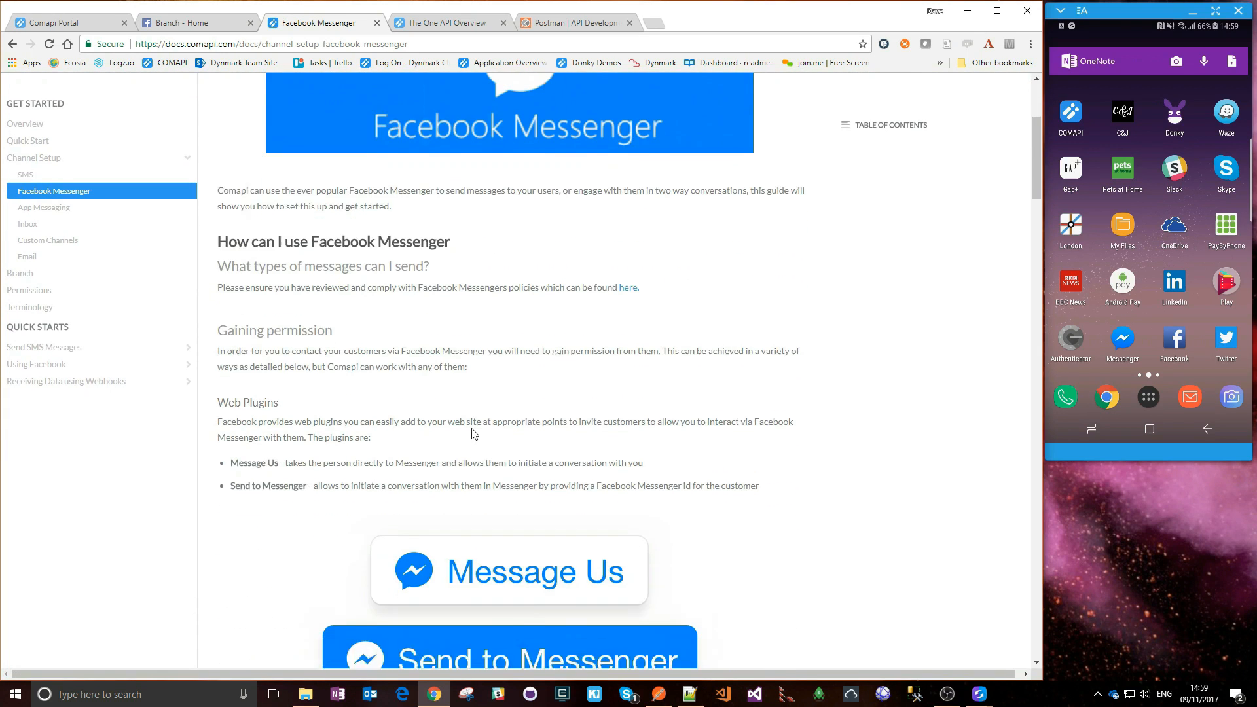
scroll(down, 3)
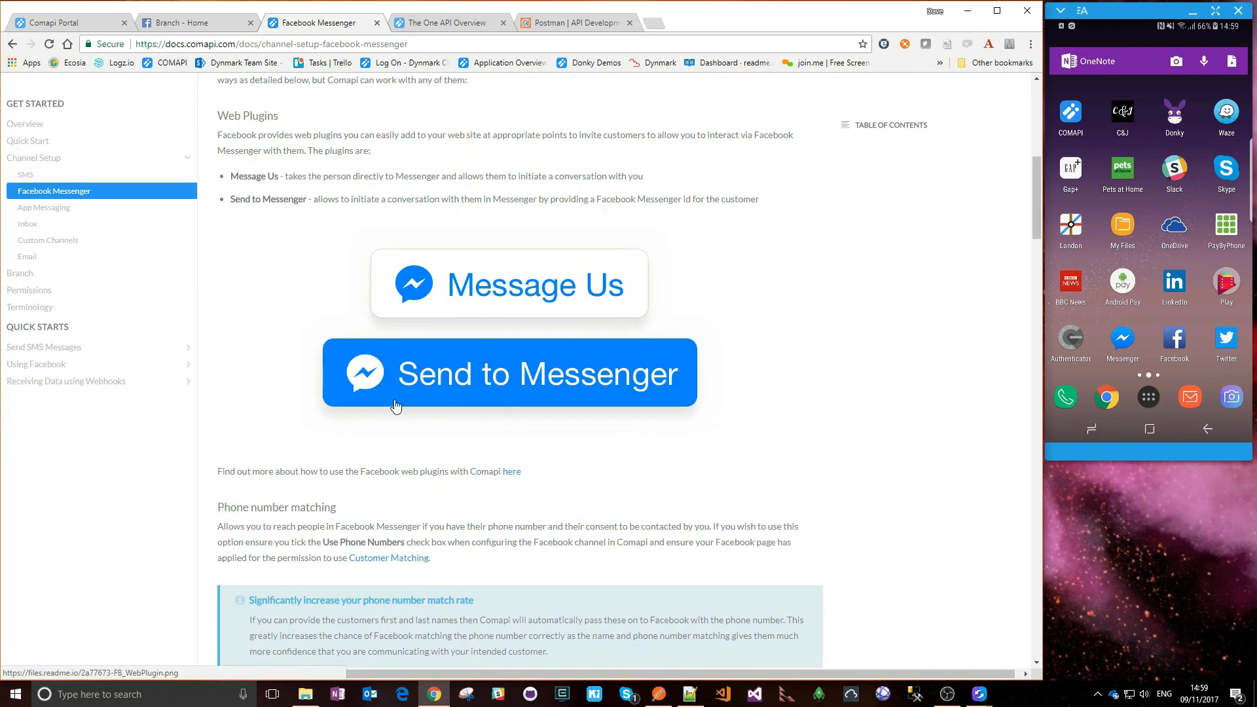
scroll(down, 3)
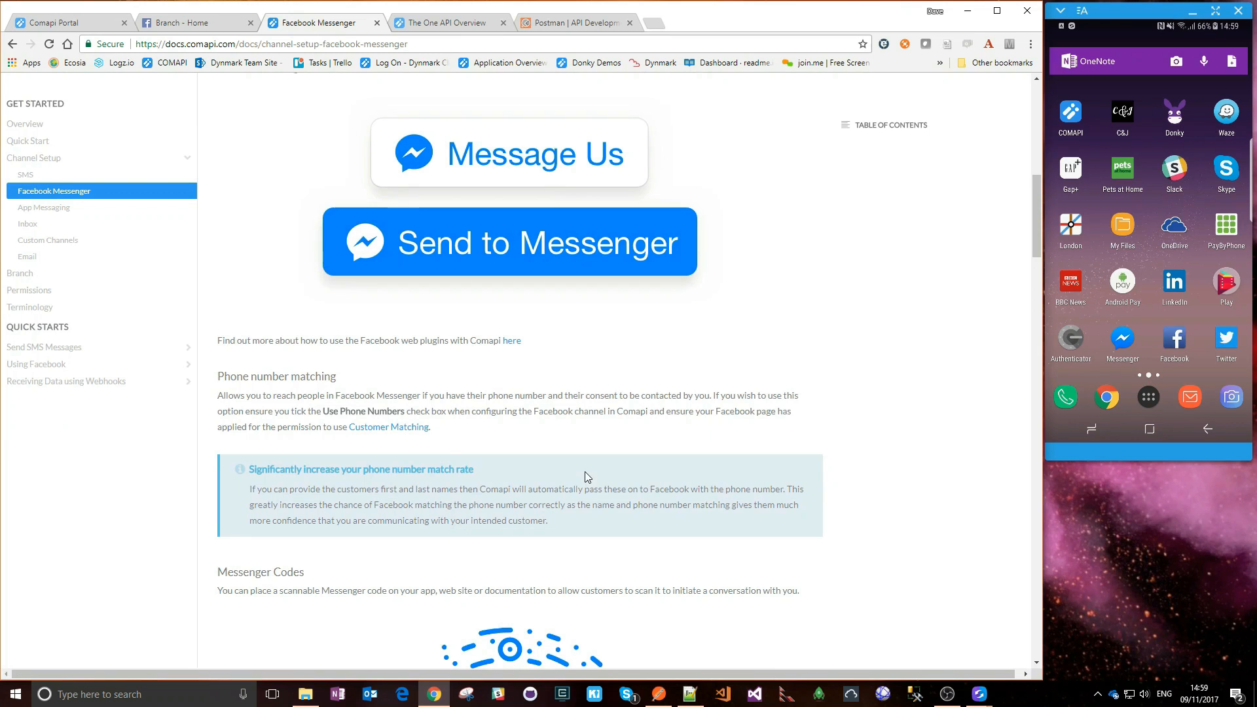
scroll(down, 3)
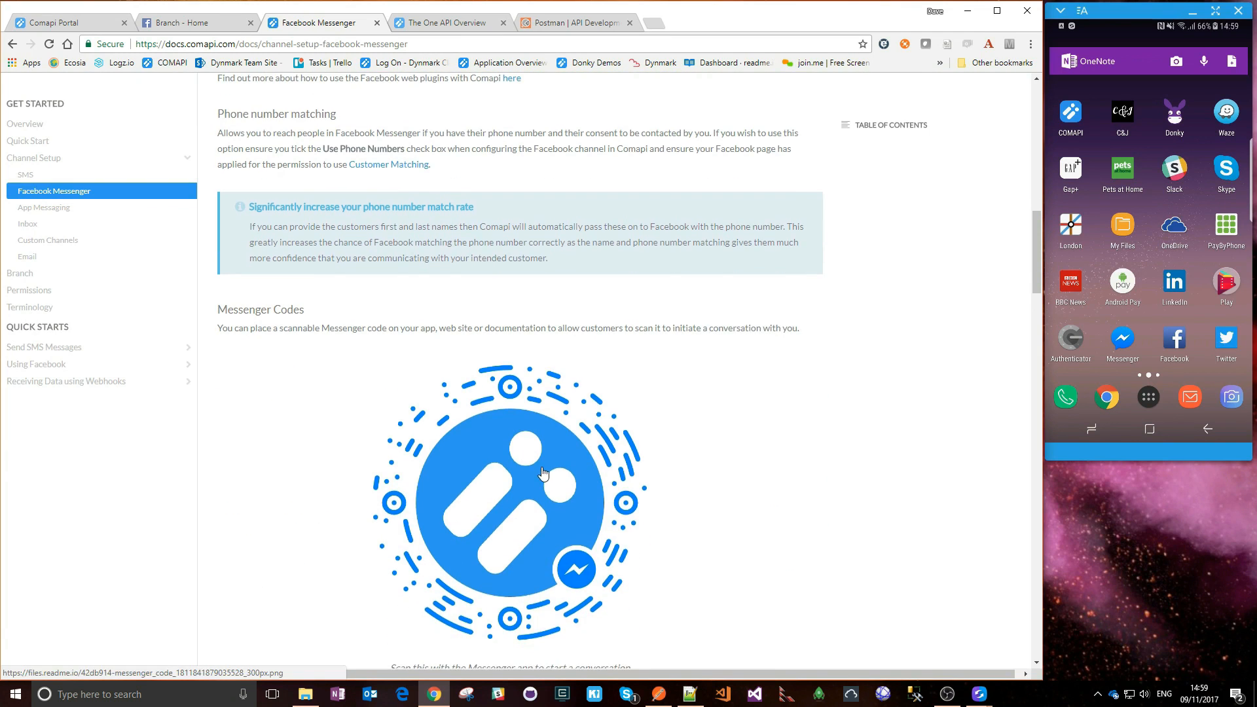
scroll(down, 3)
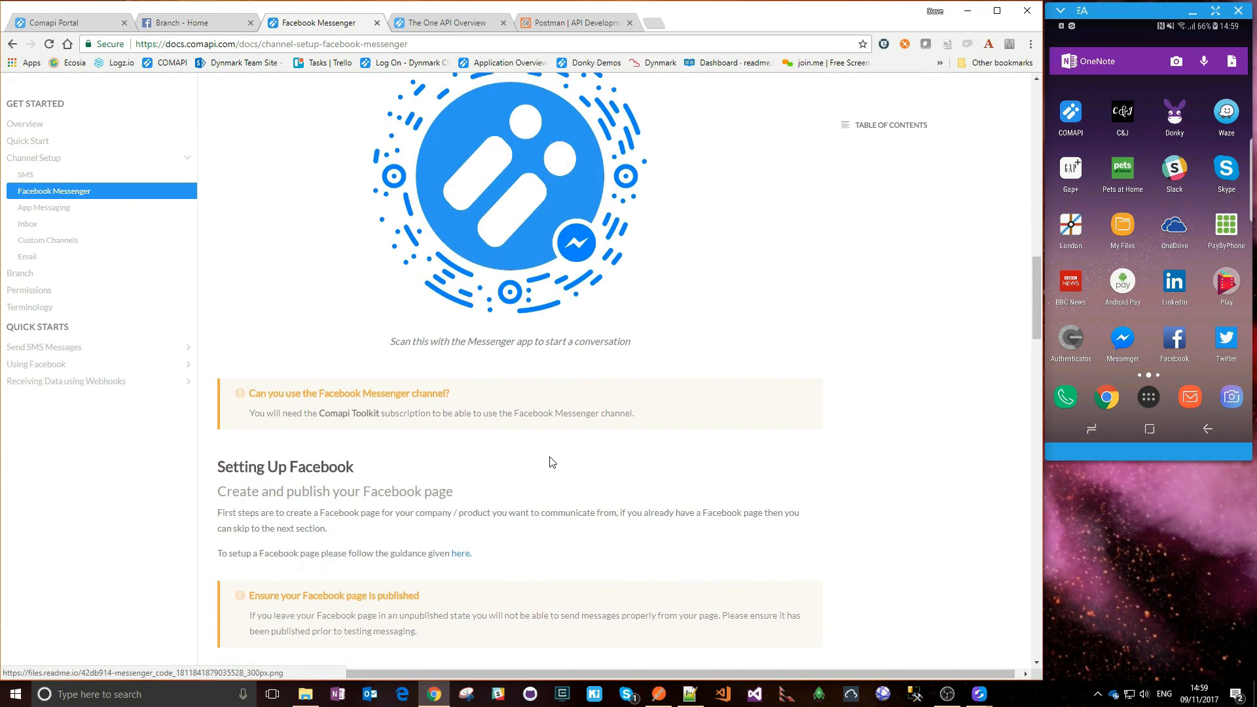
- View the Postman download page in Chrome, then bring up the Postman app with a blank request
click(573, 22)
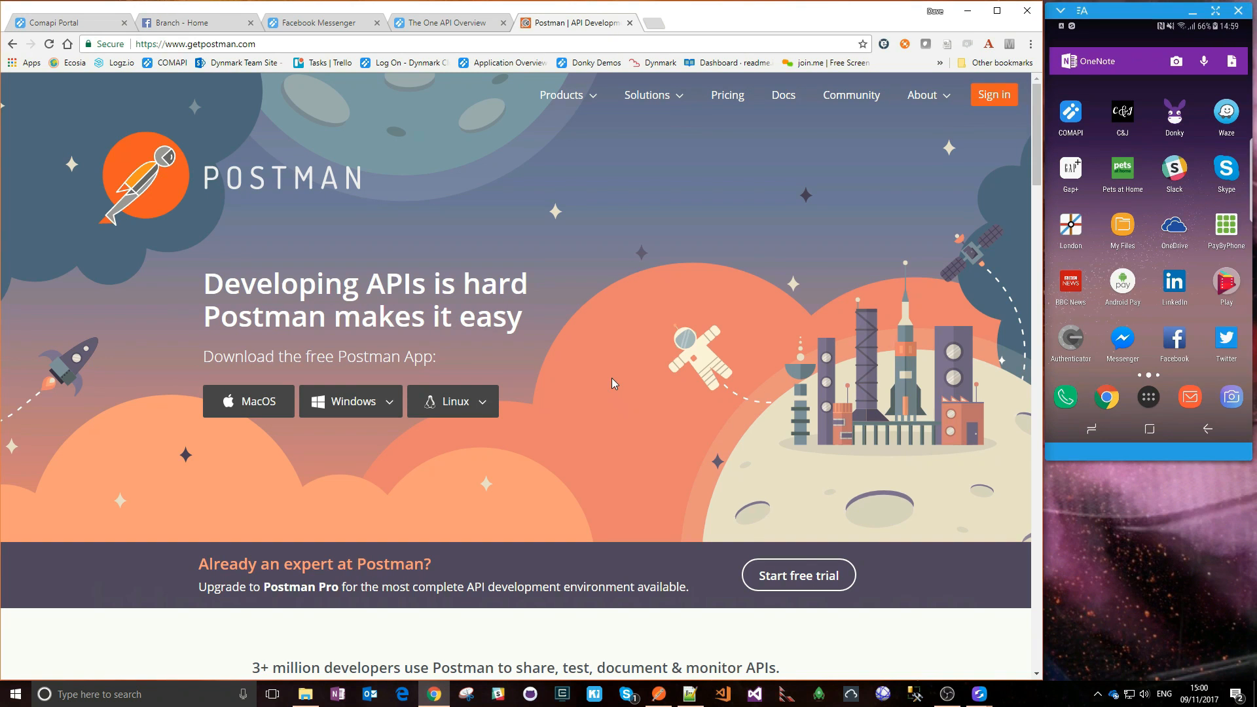
click(196, 45)
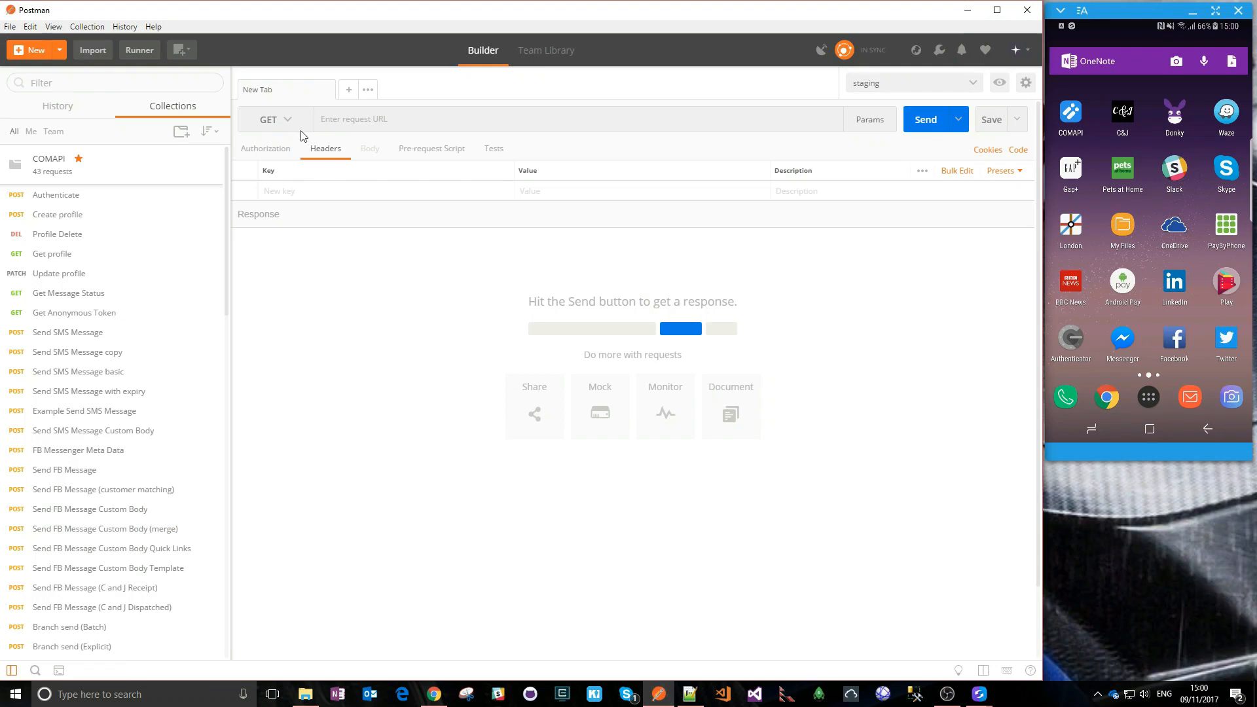
click(269, 119)
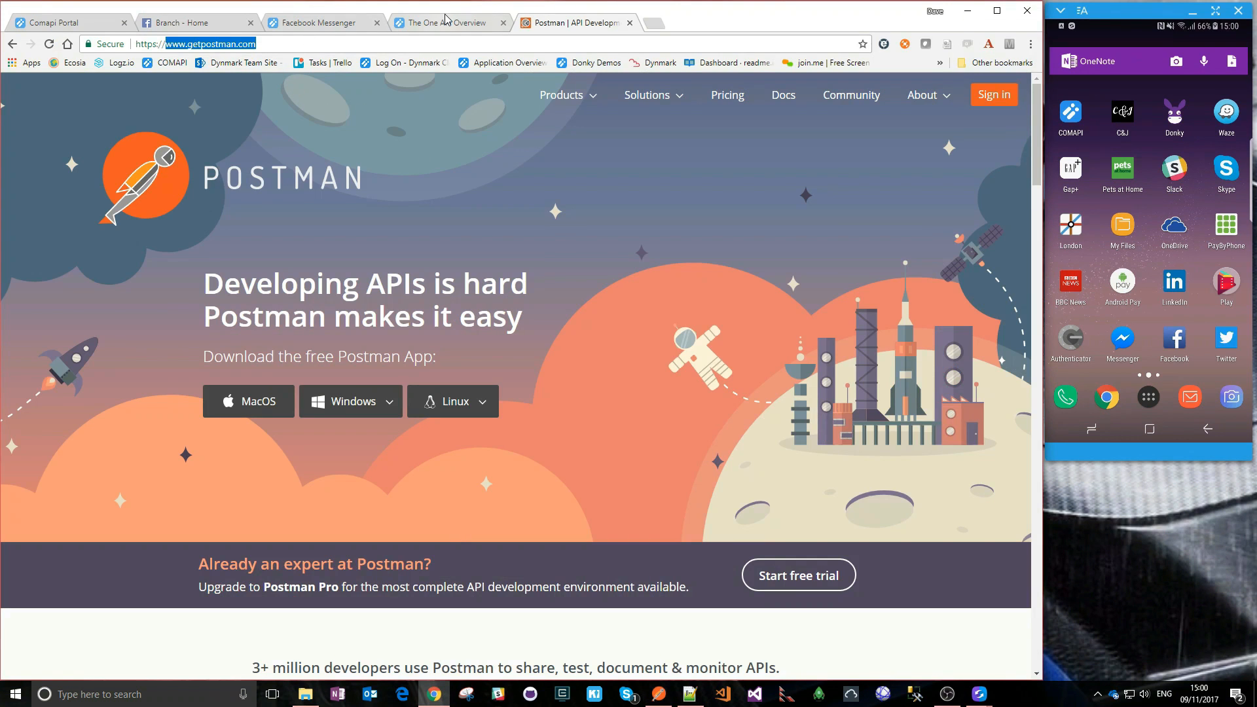
click(445, 22)
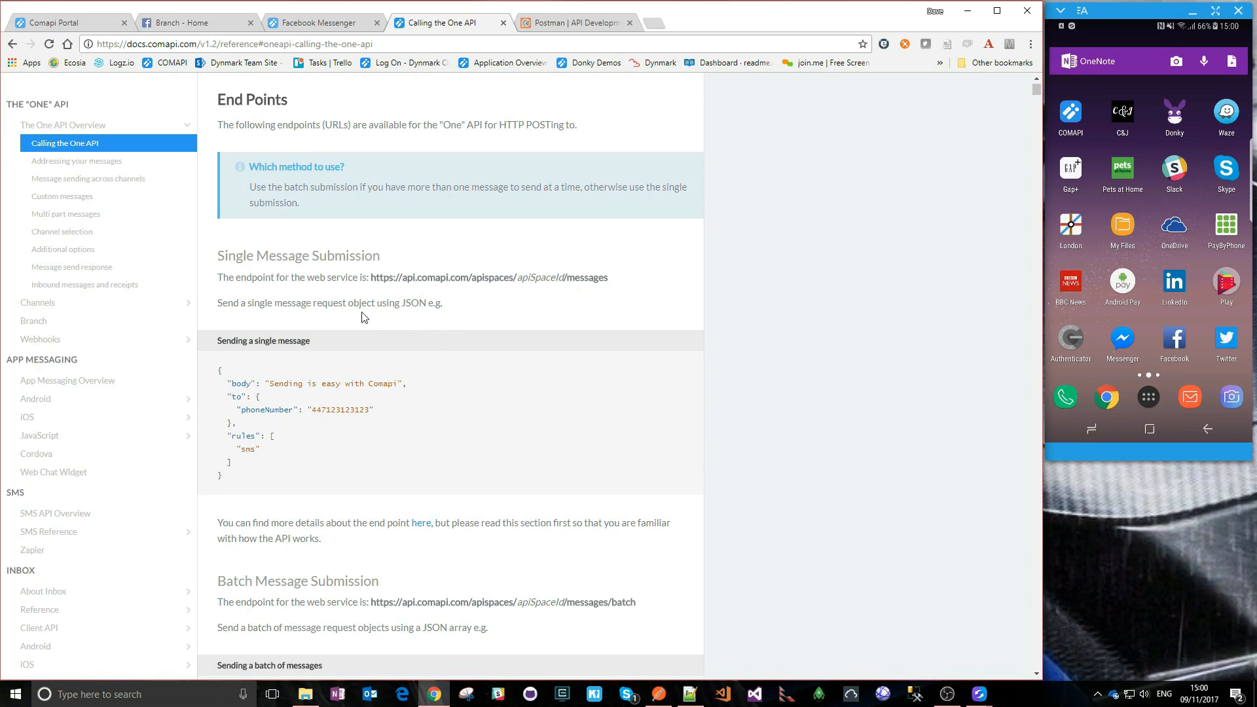
drag(371, 277, 525, 276)
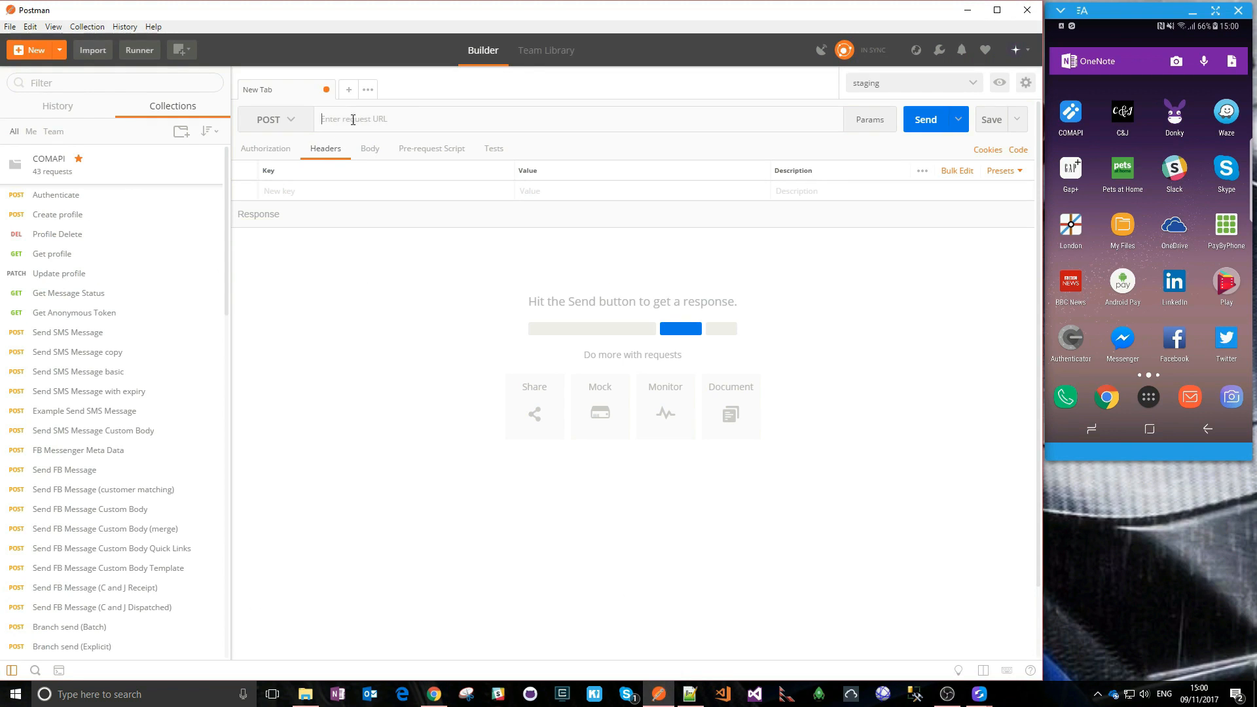
text(https://api.comapi.com/apispaces/apiSpaceId/messages)
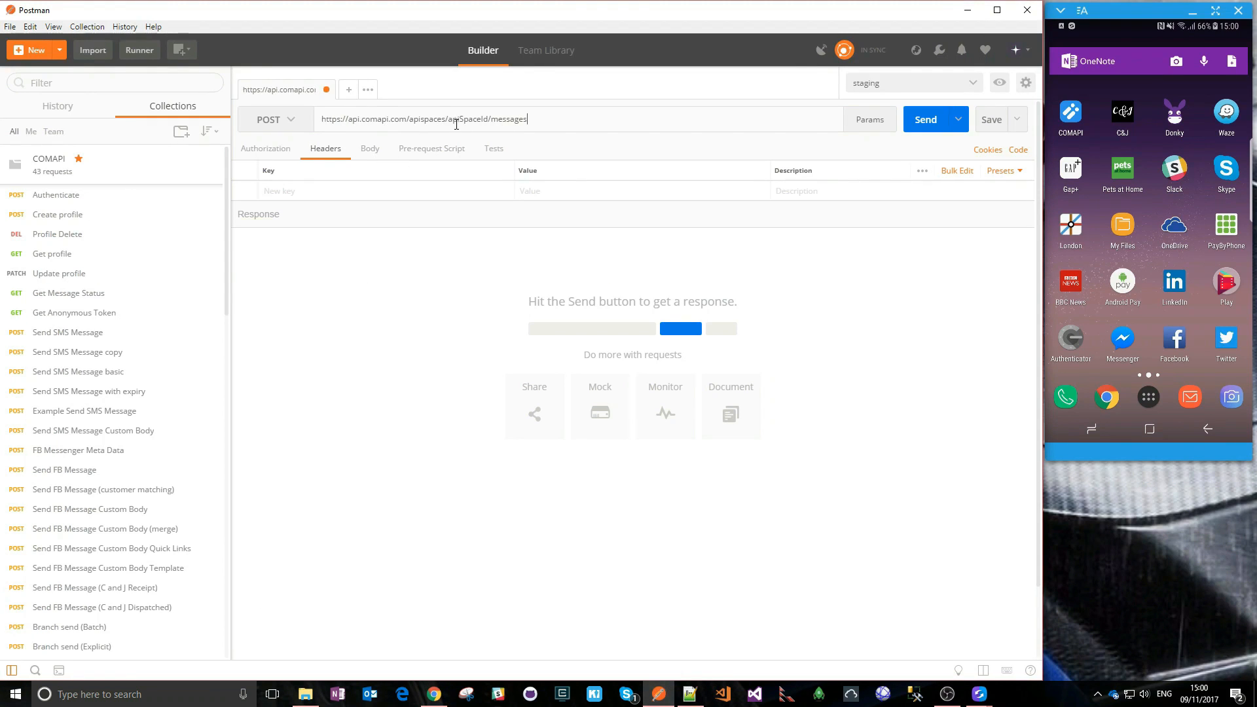
double_click(467, 119)
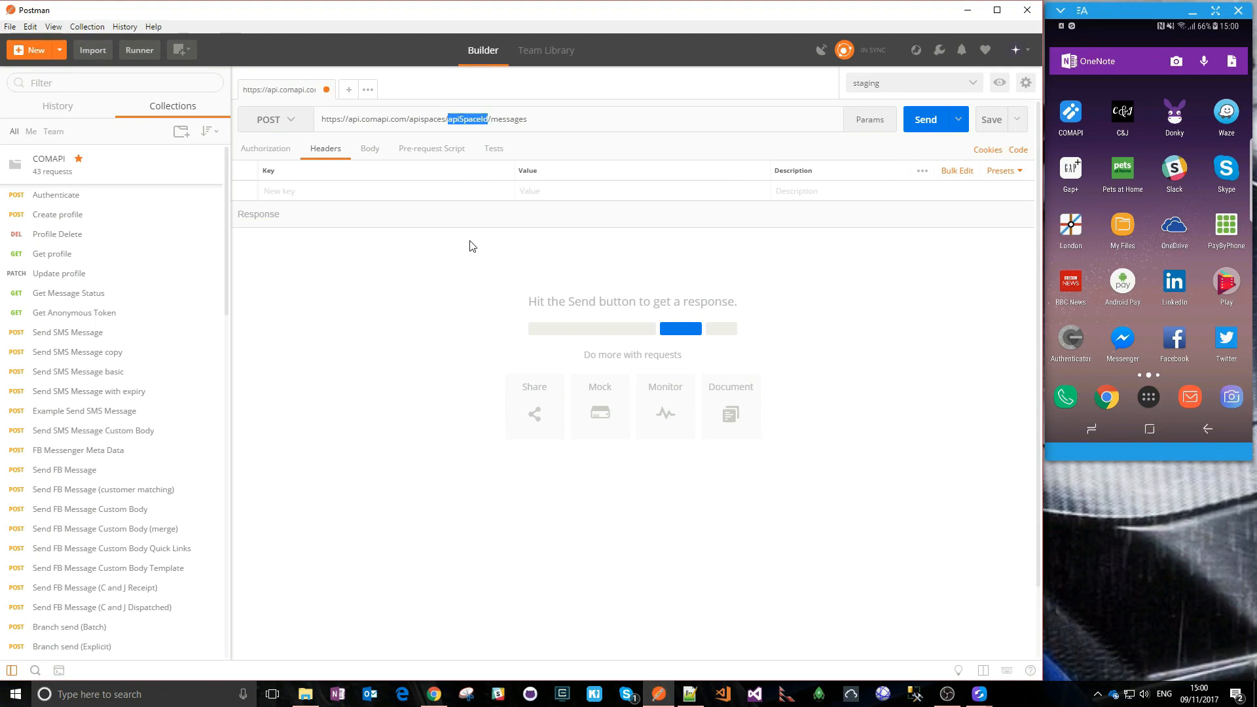
mouse_move(449, 347)
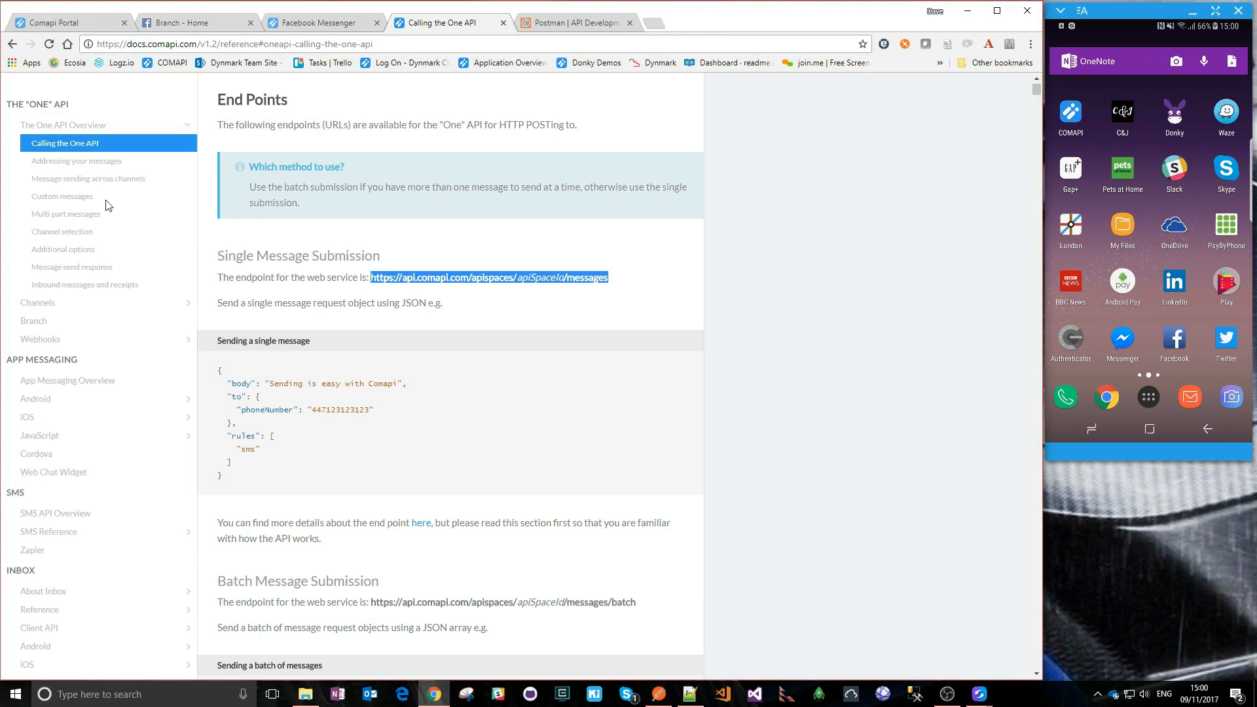
- Copy API space ID c124cf6e-4352-4b26-a71a-c3032bea7a01 from API Space Details into the request address
click(69, 22)
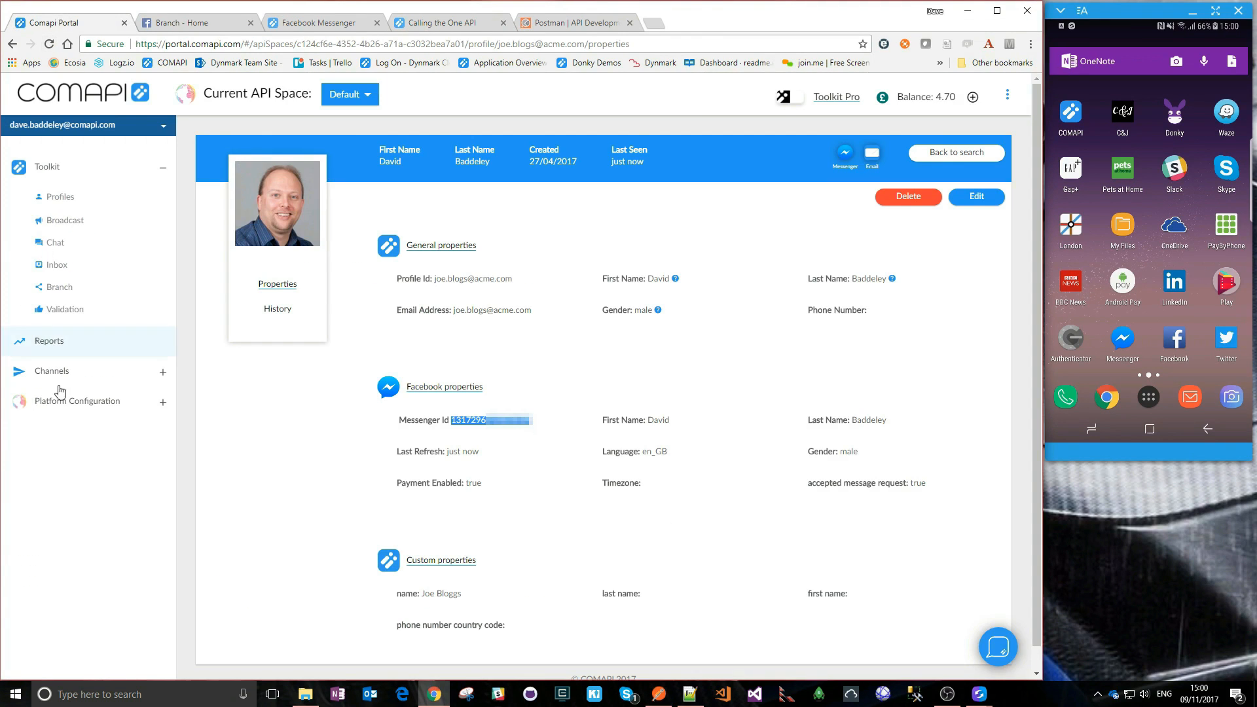
click(77, 401)
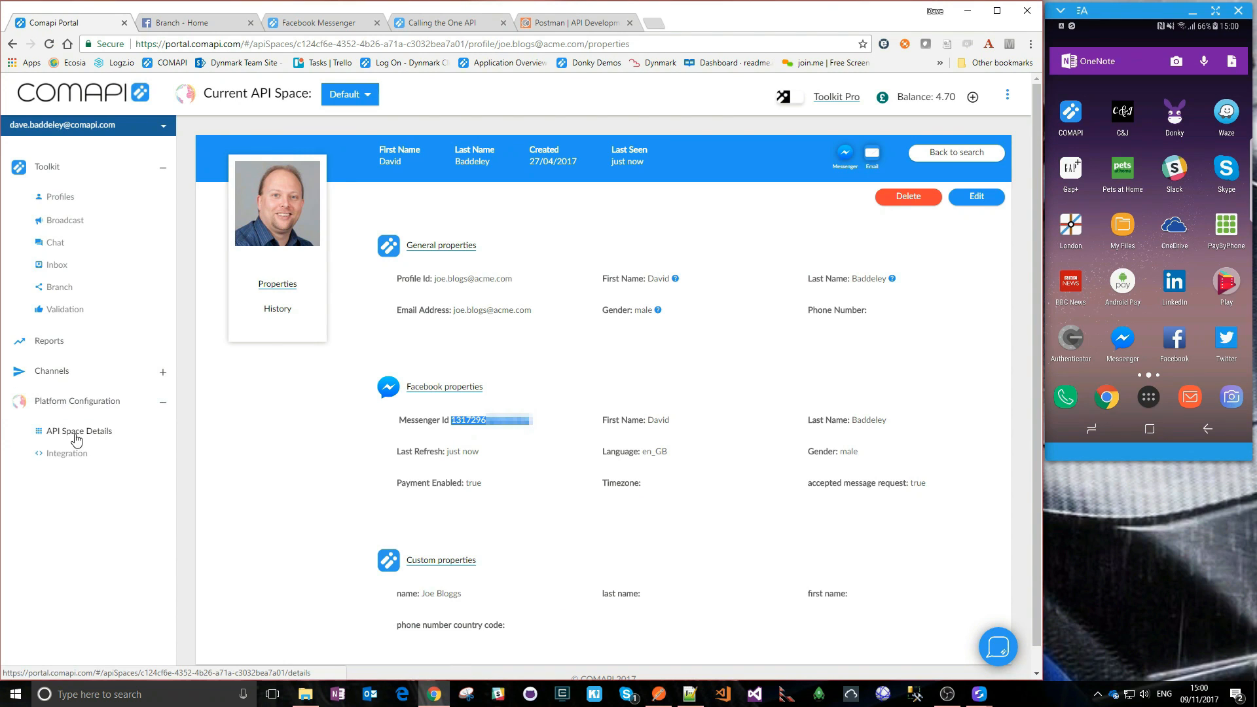
click(78, 431)
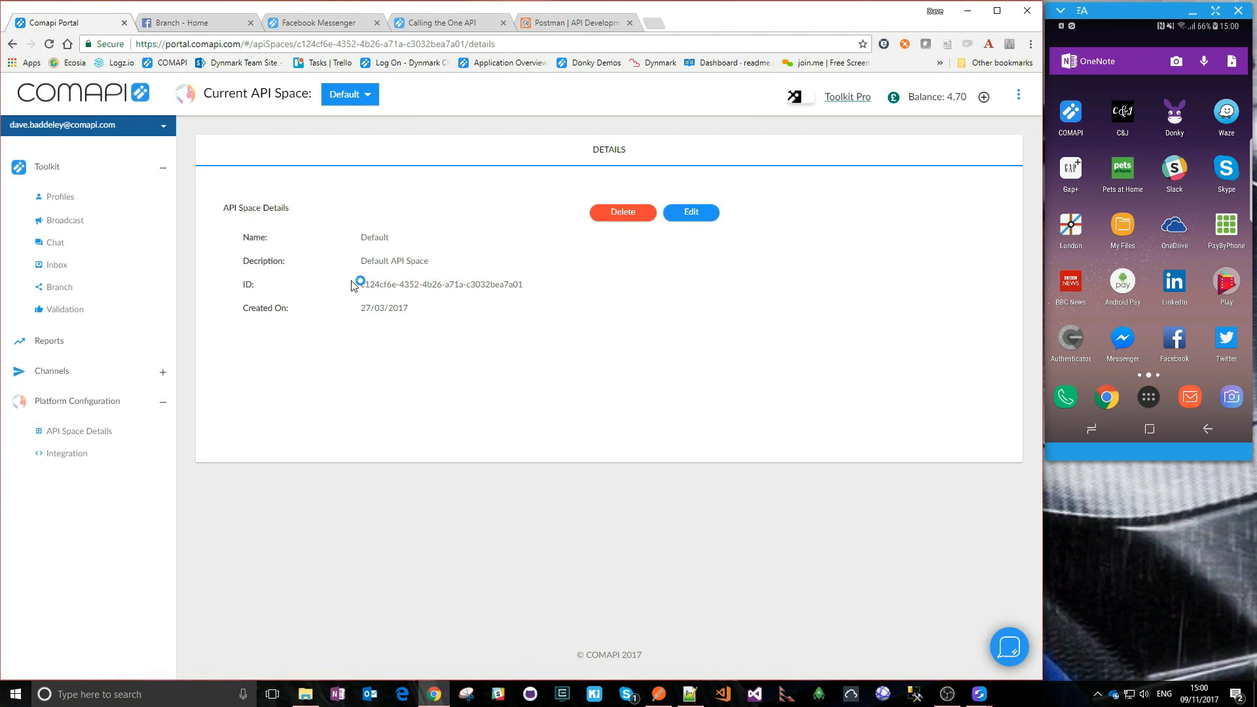
drag(360, 284, 503, 284)
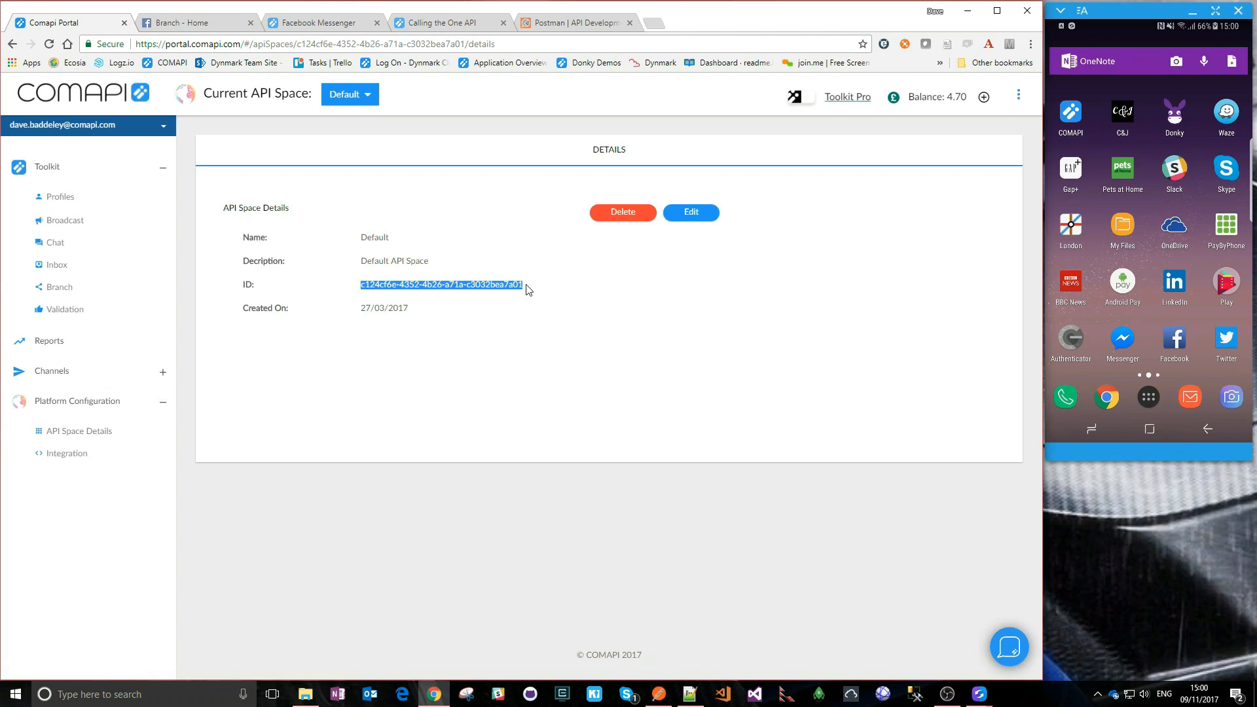
click(657, 693)
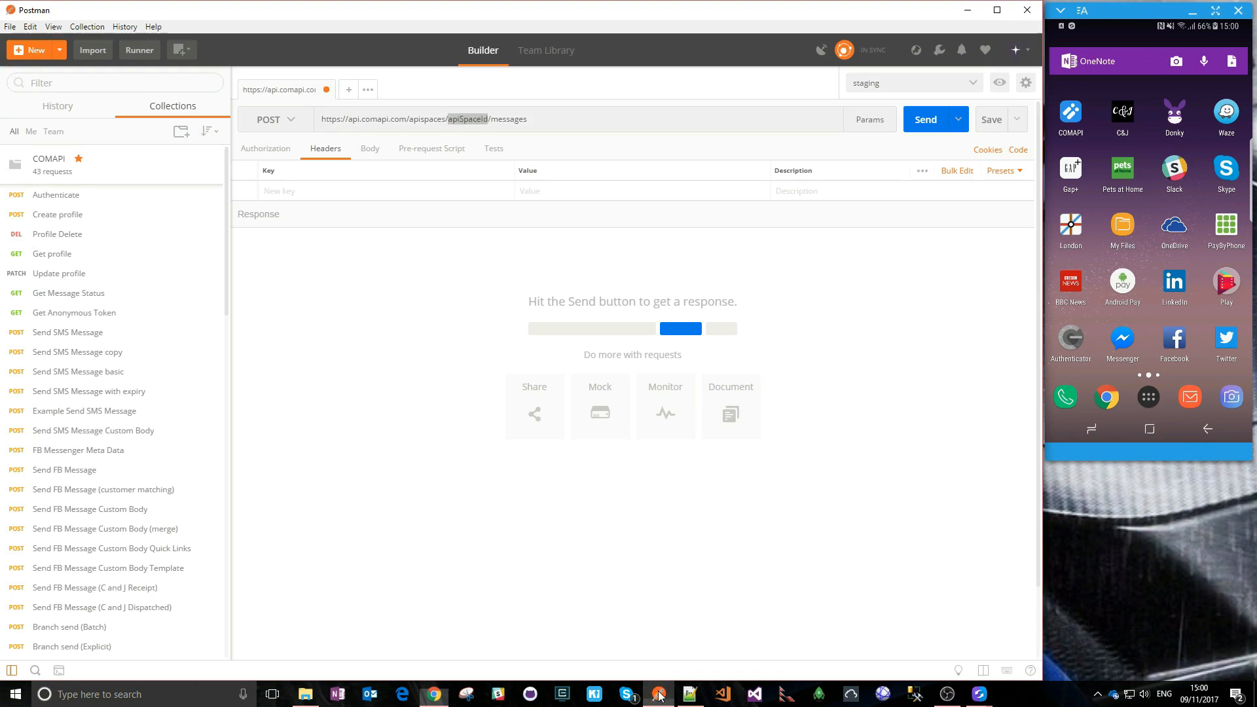
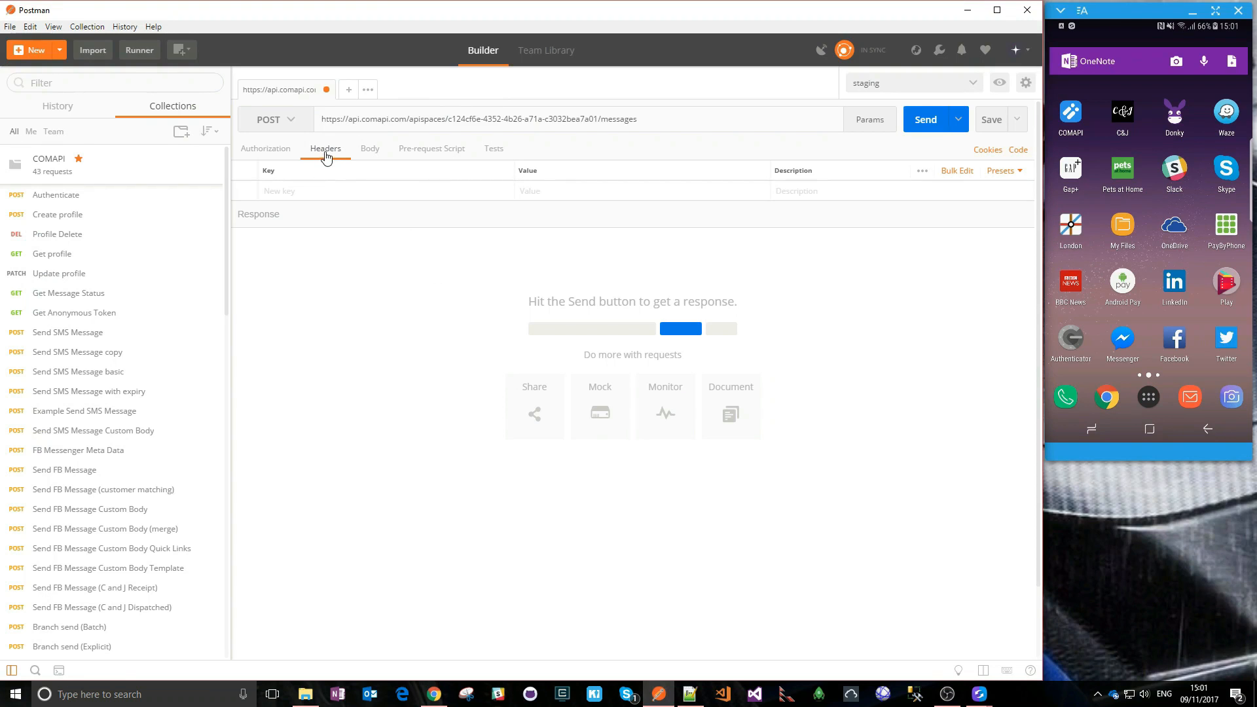
- Add an Authorization header with value 'Bearer' and return to the Comapi Portal
click(385, 191)
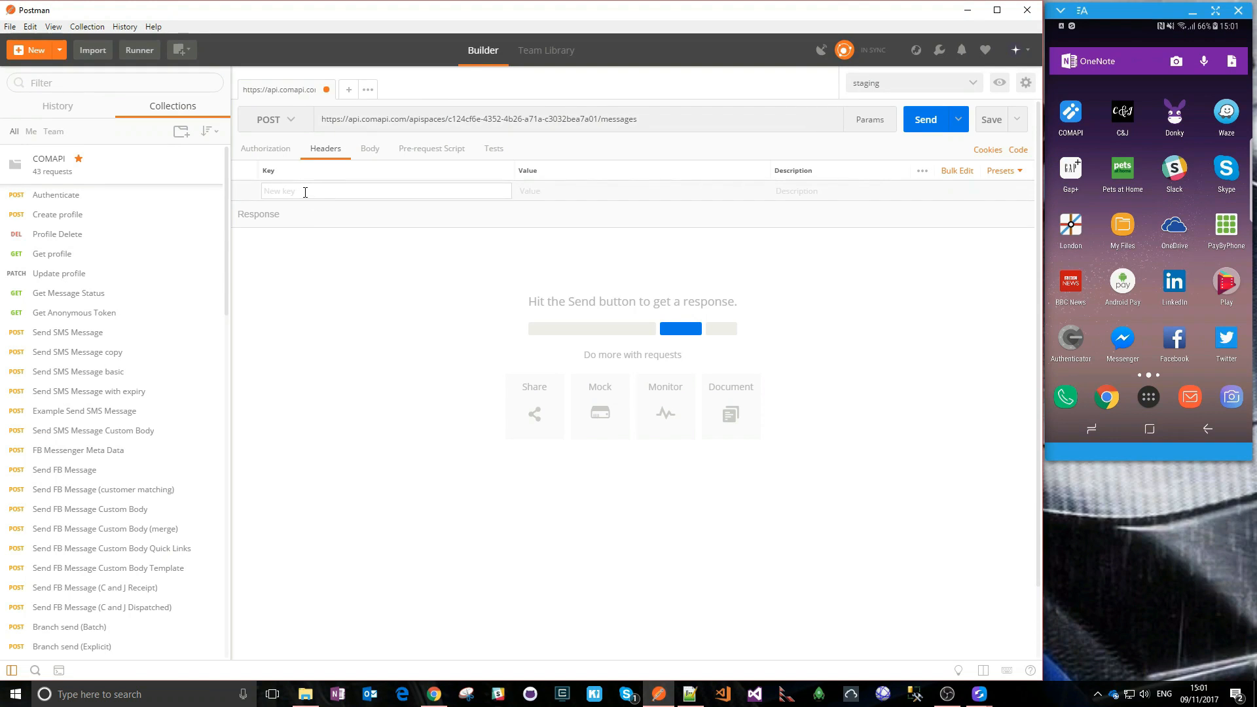
text(Au)
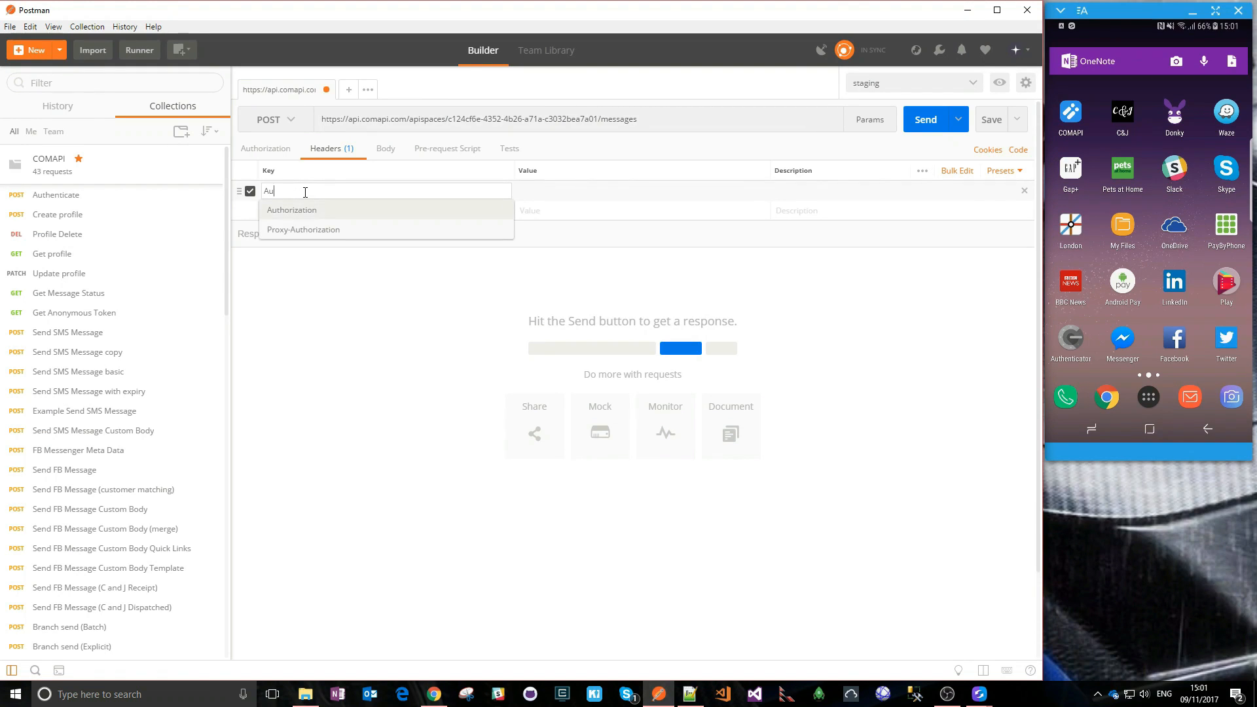
click(291, 210)
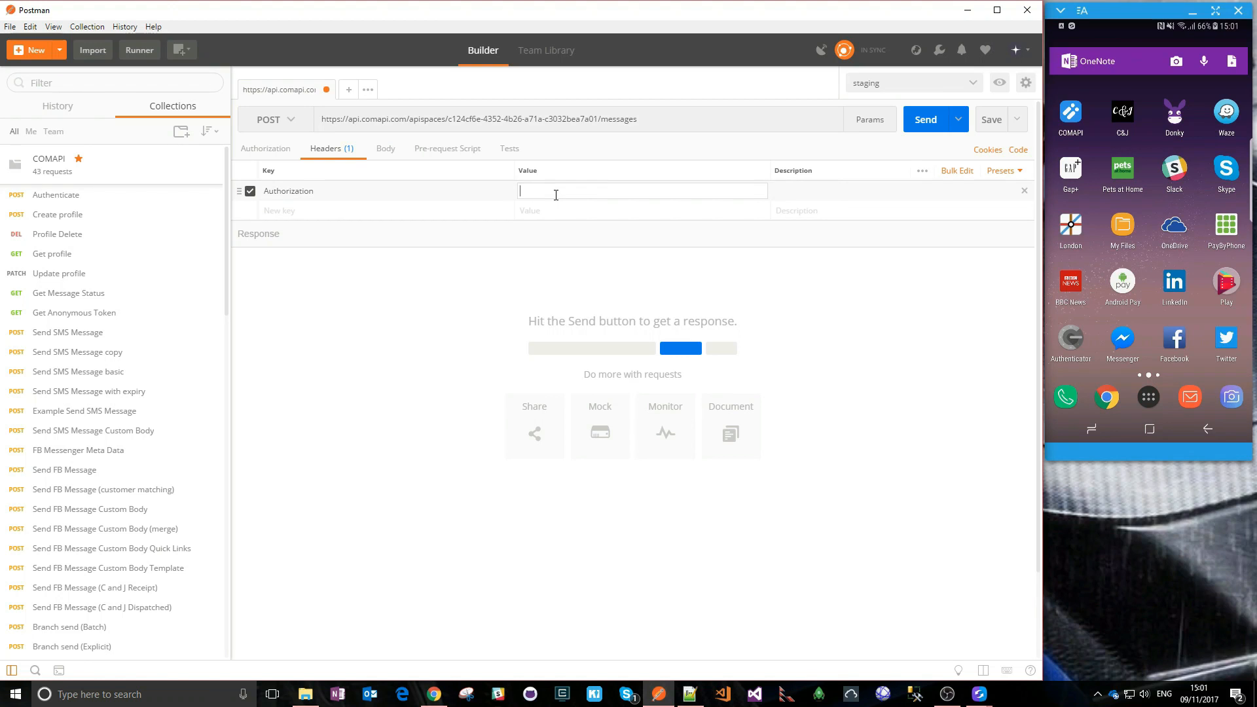
text(Bearer)
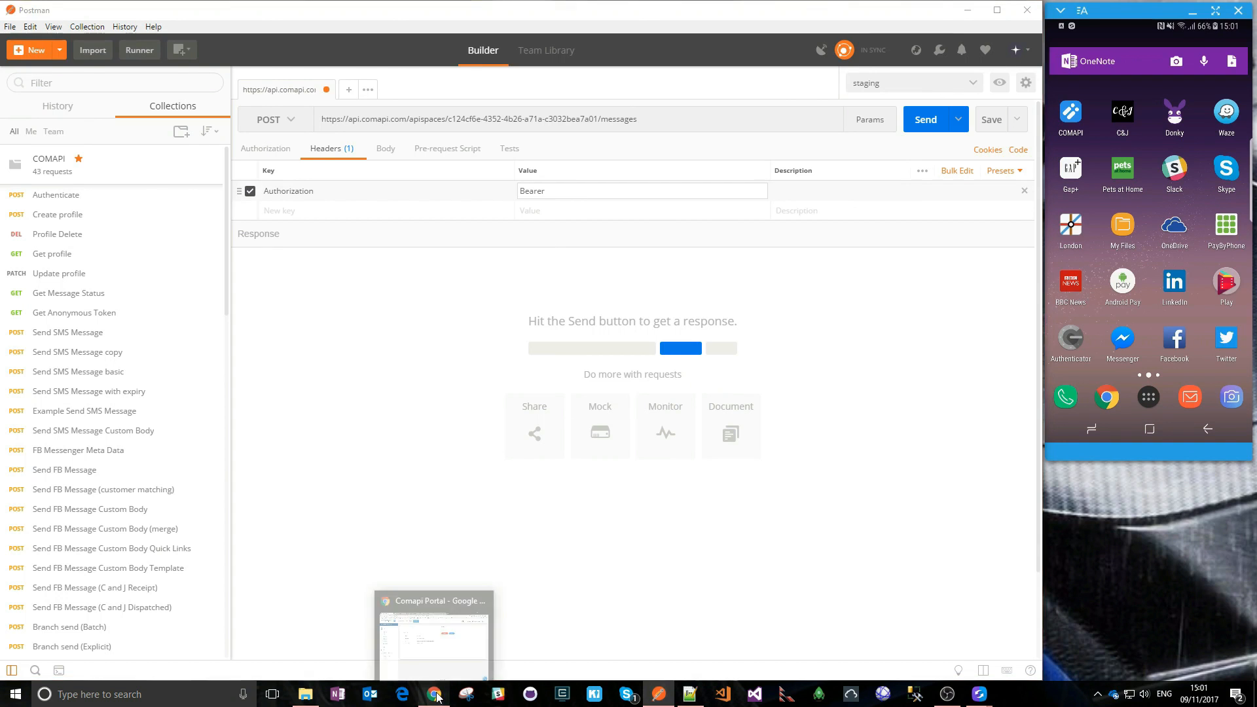
click(434, 694)
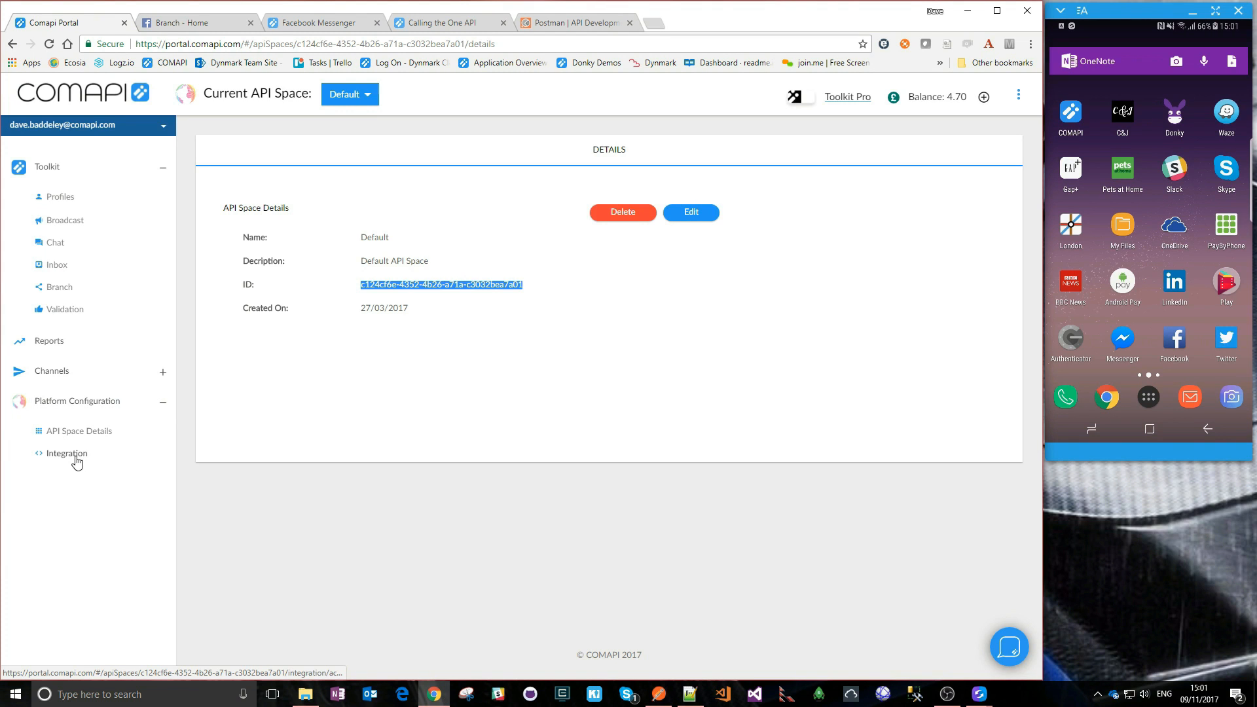
- Create an access token for profile Comapi with One API Access – All Channels + Branch and save it
click(65, 453)
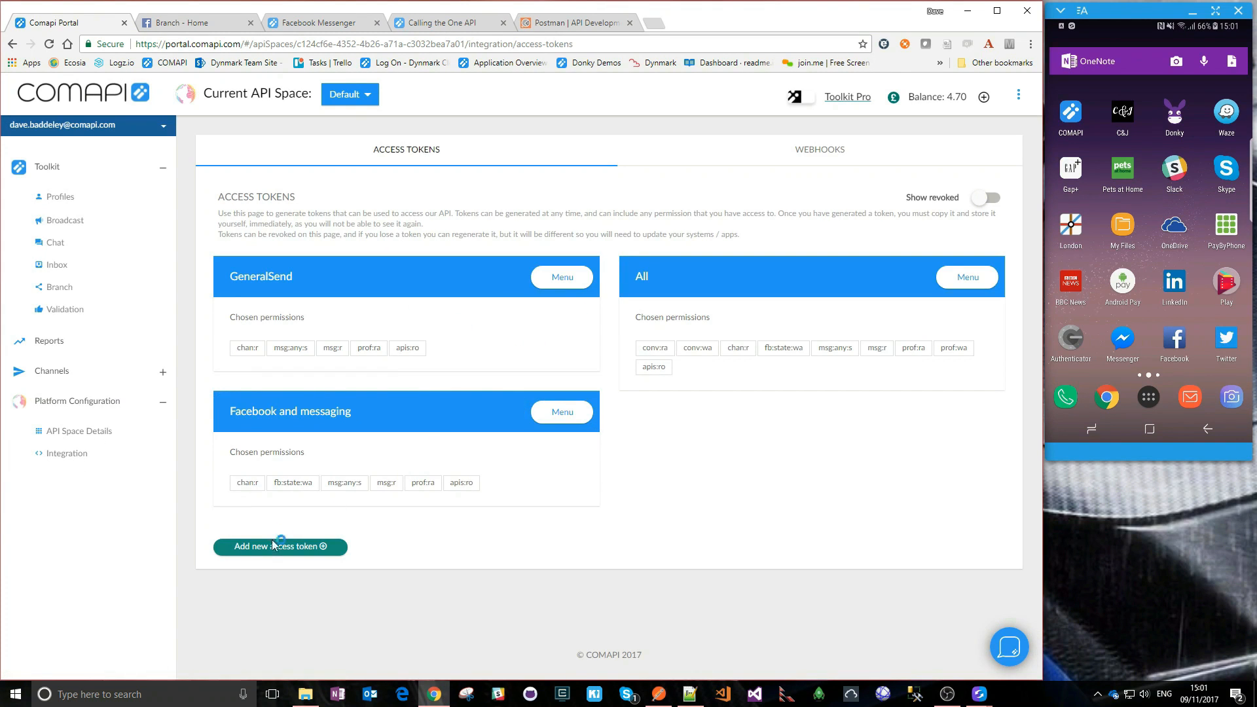
click(280, 546)
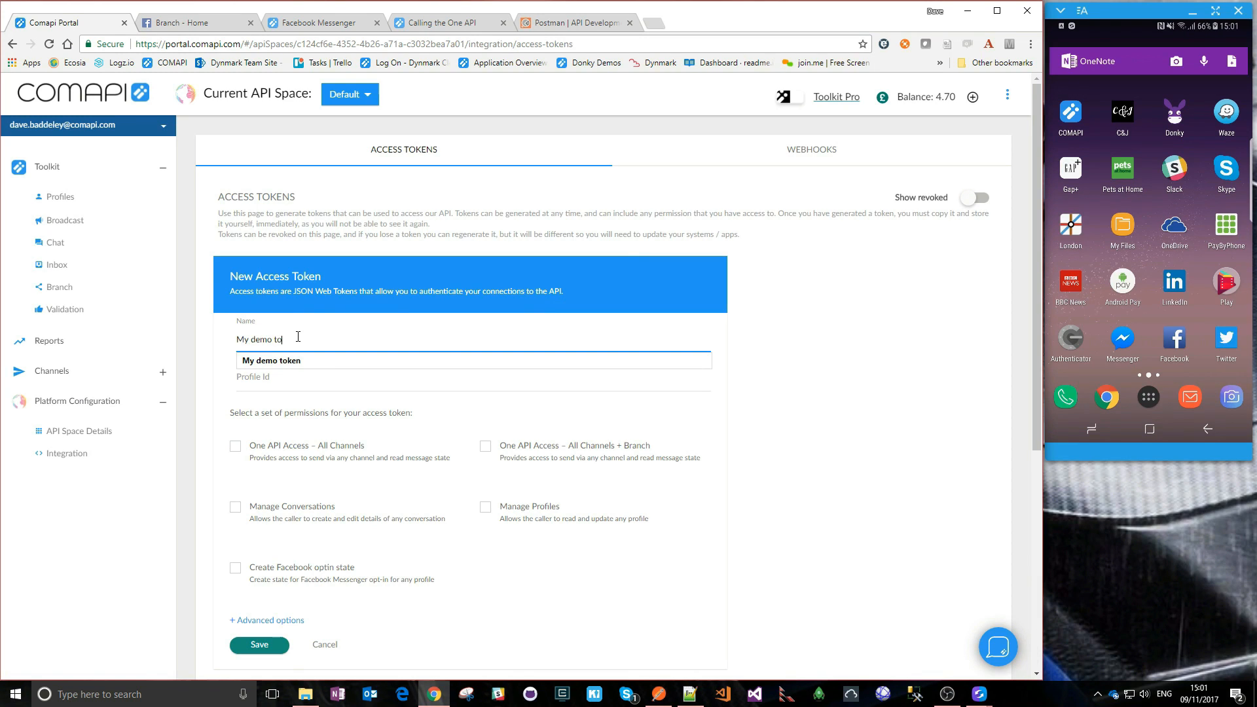
click(472, 381)
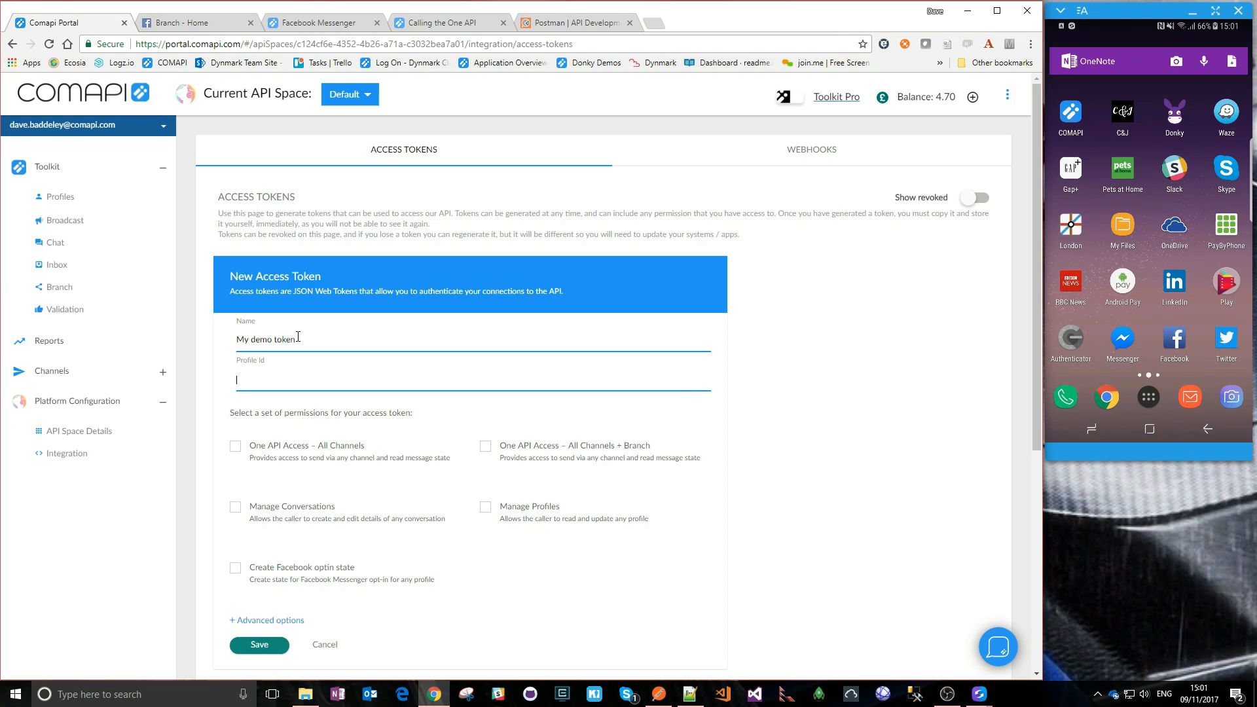
text(Comapi)
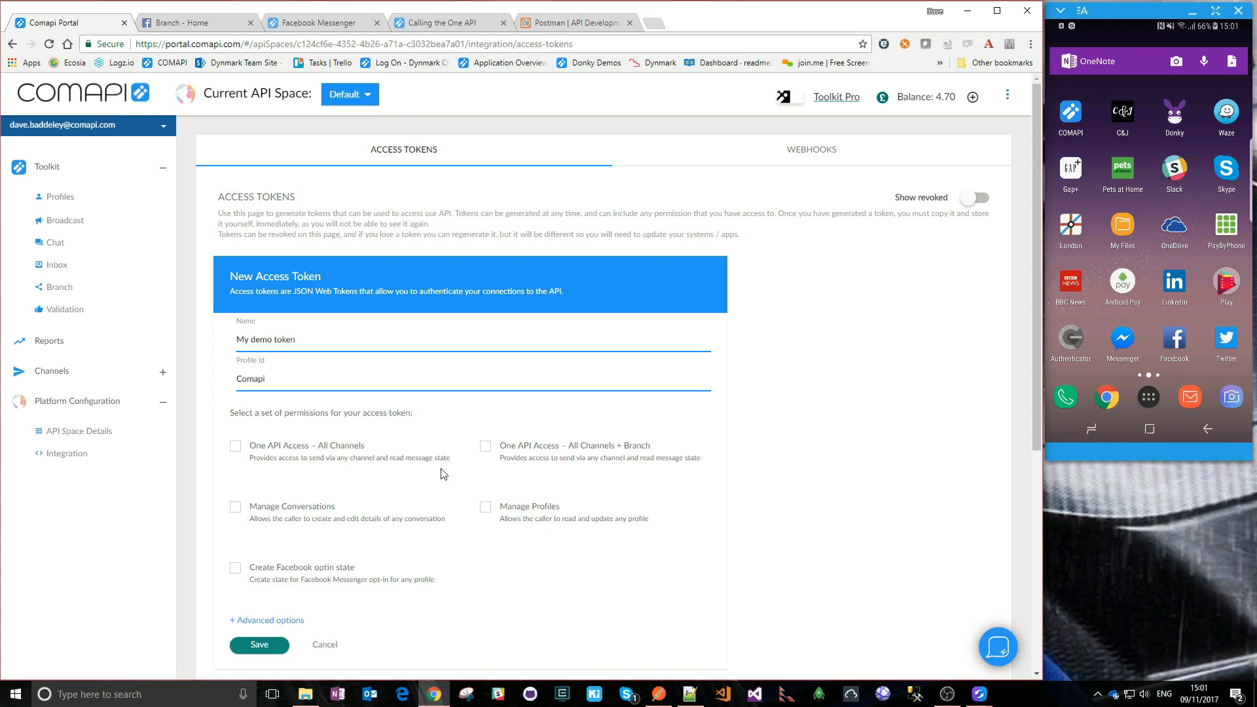
click(484, 445)
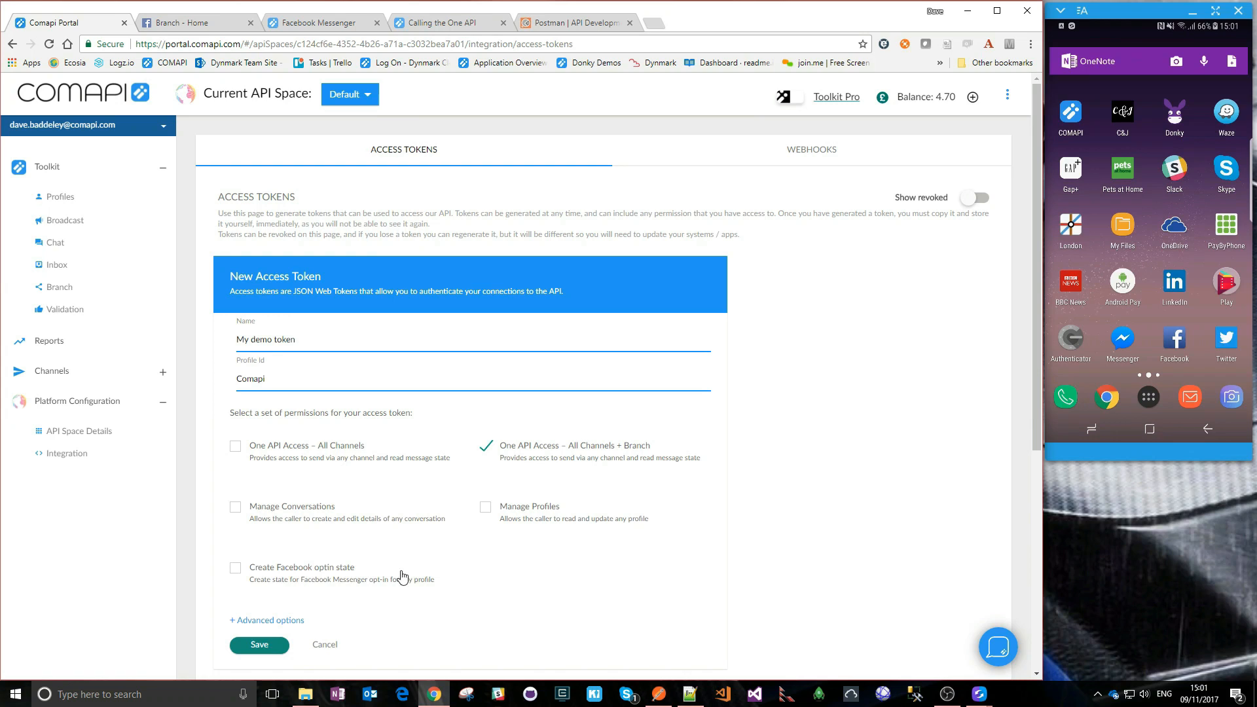
click(258, 645)
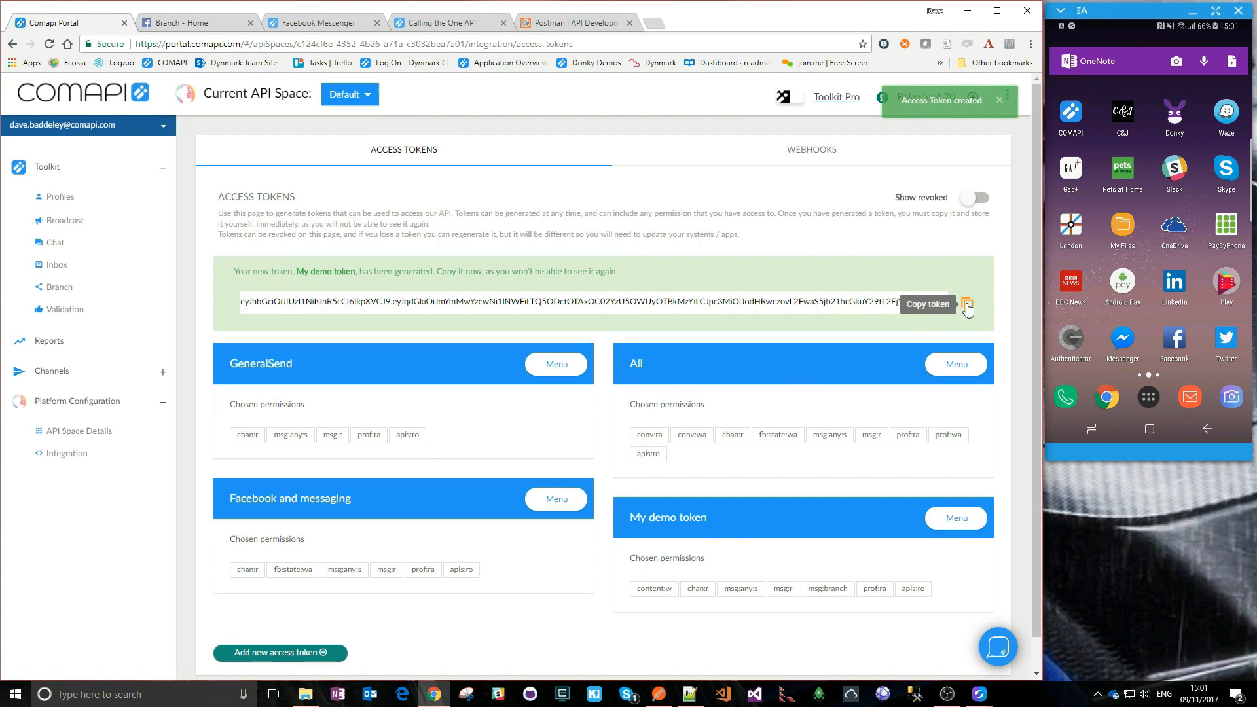
- Paste the generated token after Bearer and set the body to raw JSON (application/json)
click(967, 305)
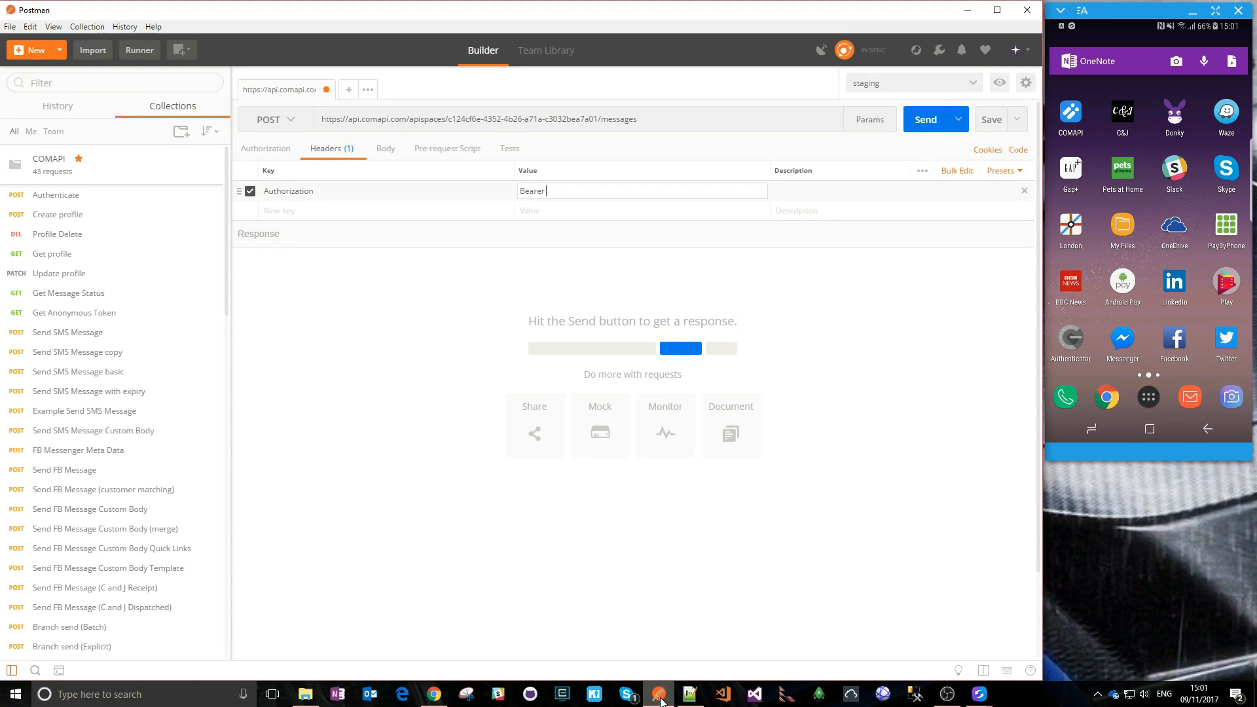
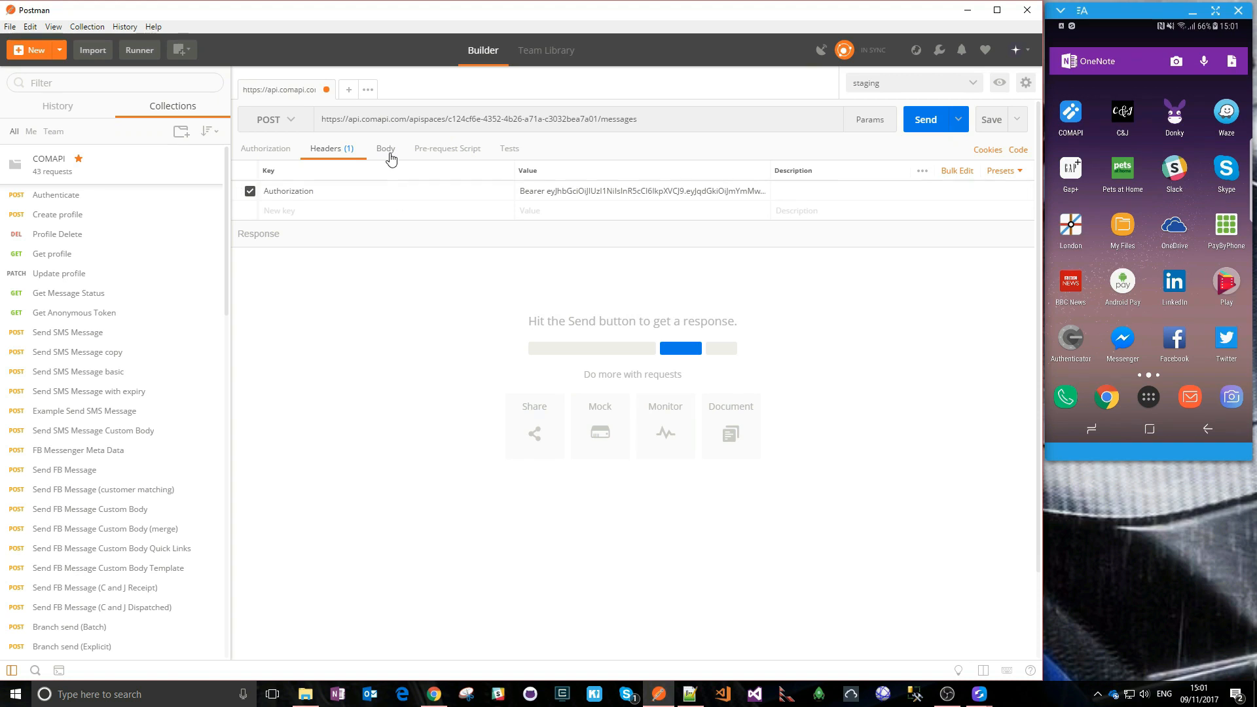
click(385, 148)
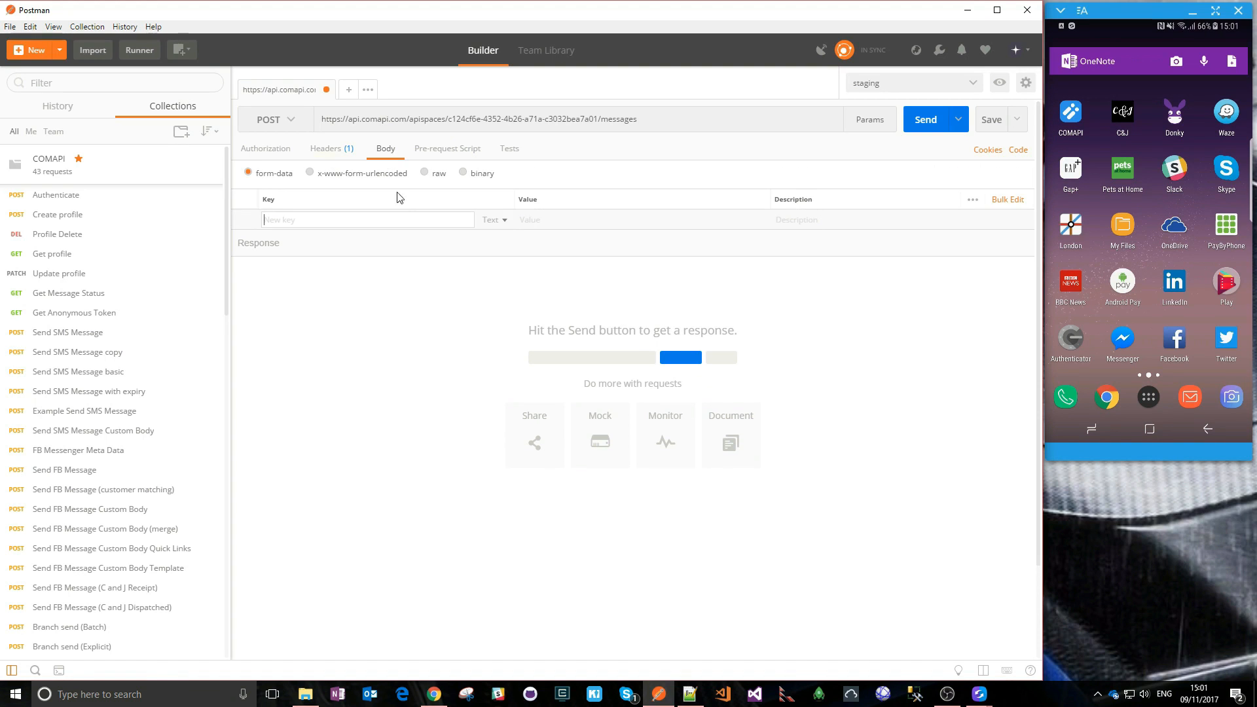
click(425, 172)
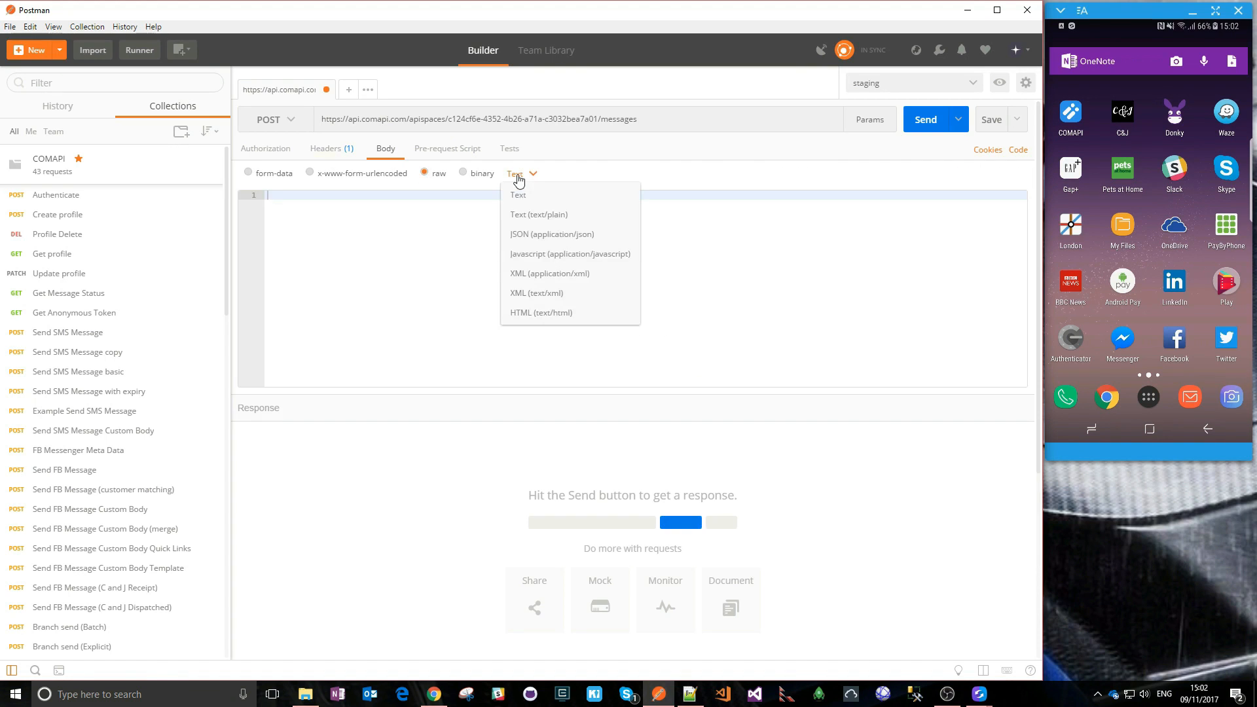
click(552, 234)
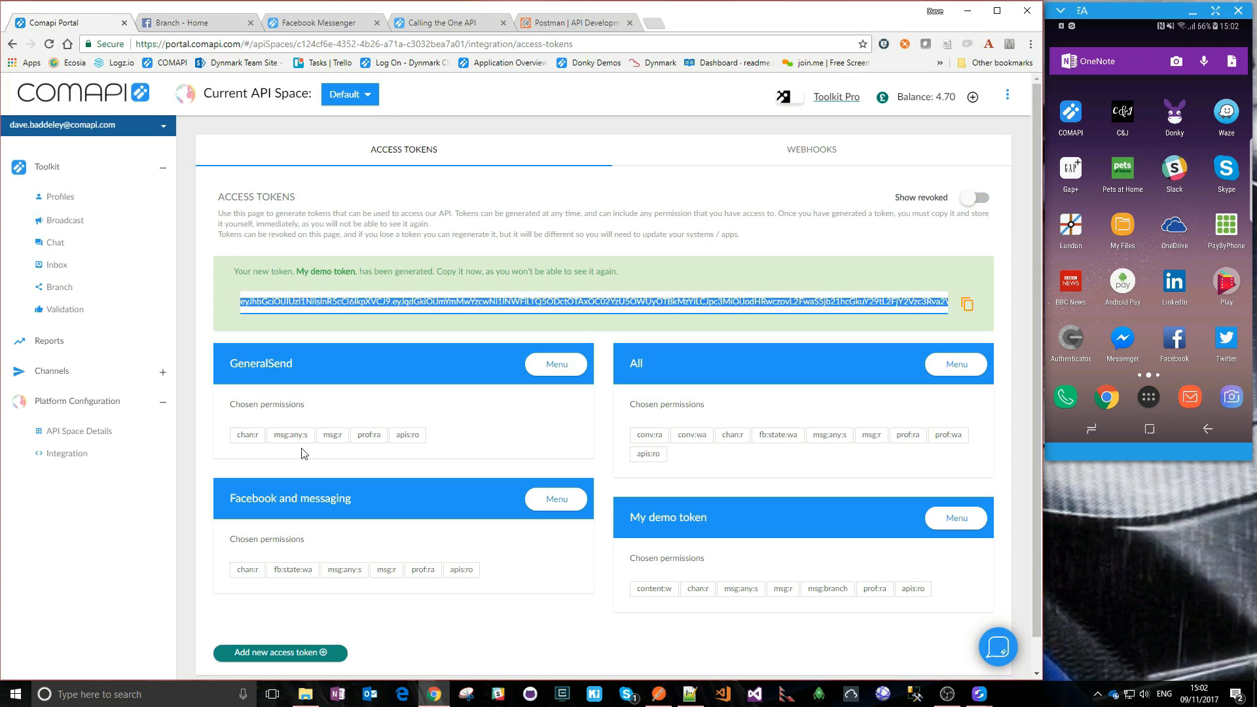
mouse_move(282, 57)
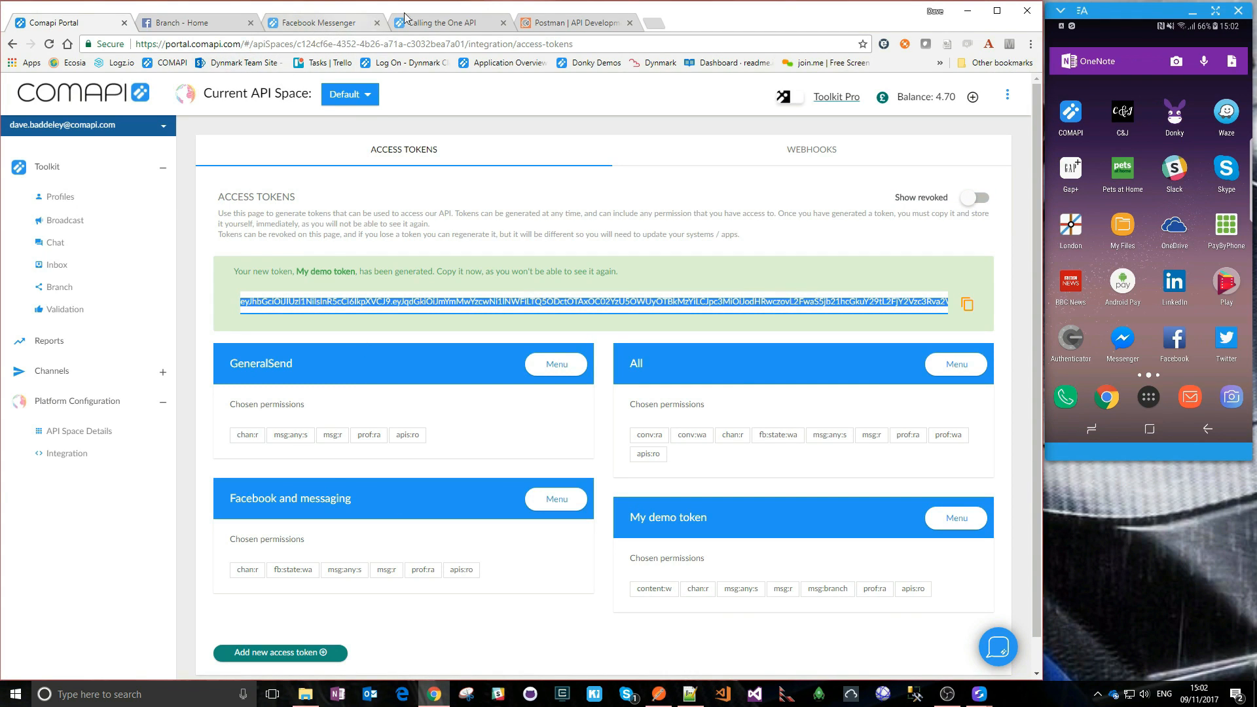
- Go to the Facebook channel reference in the One API docs and scroll to the request examples
click(449, 22)
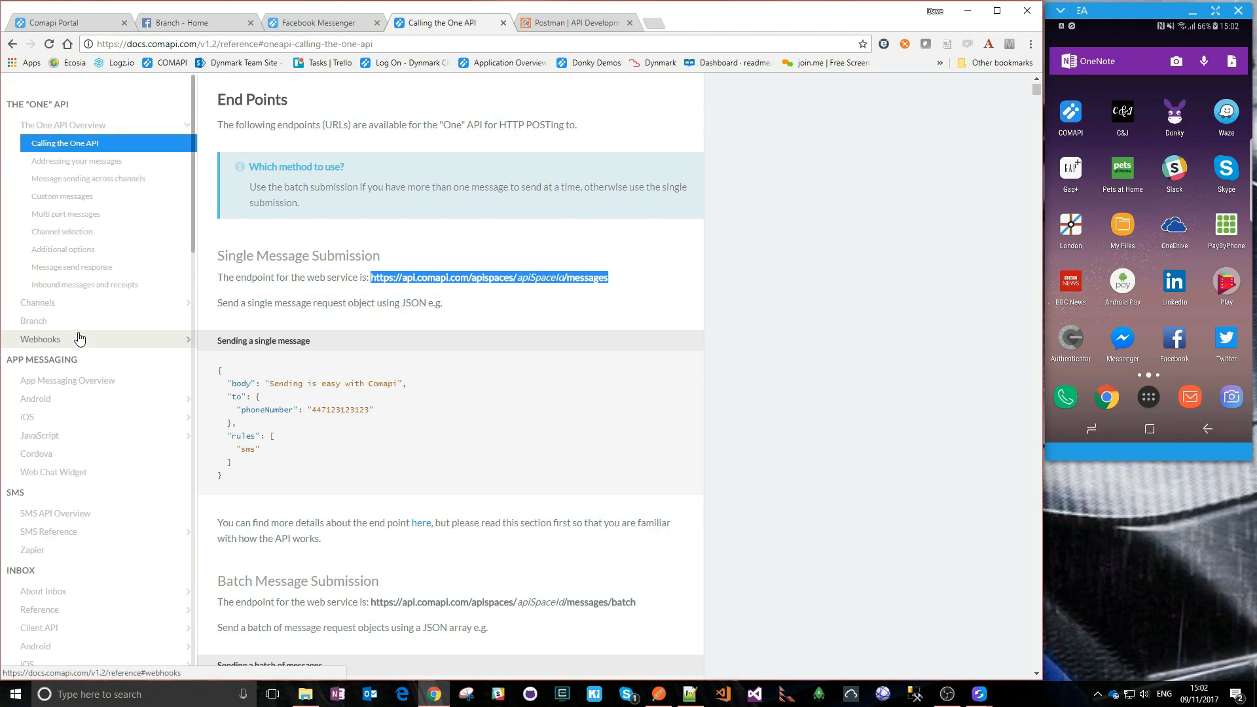
click(48, 179)
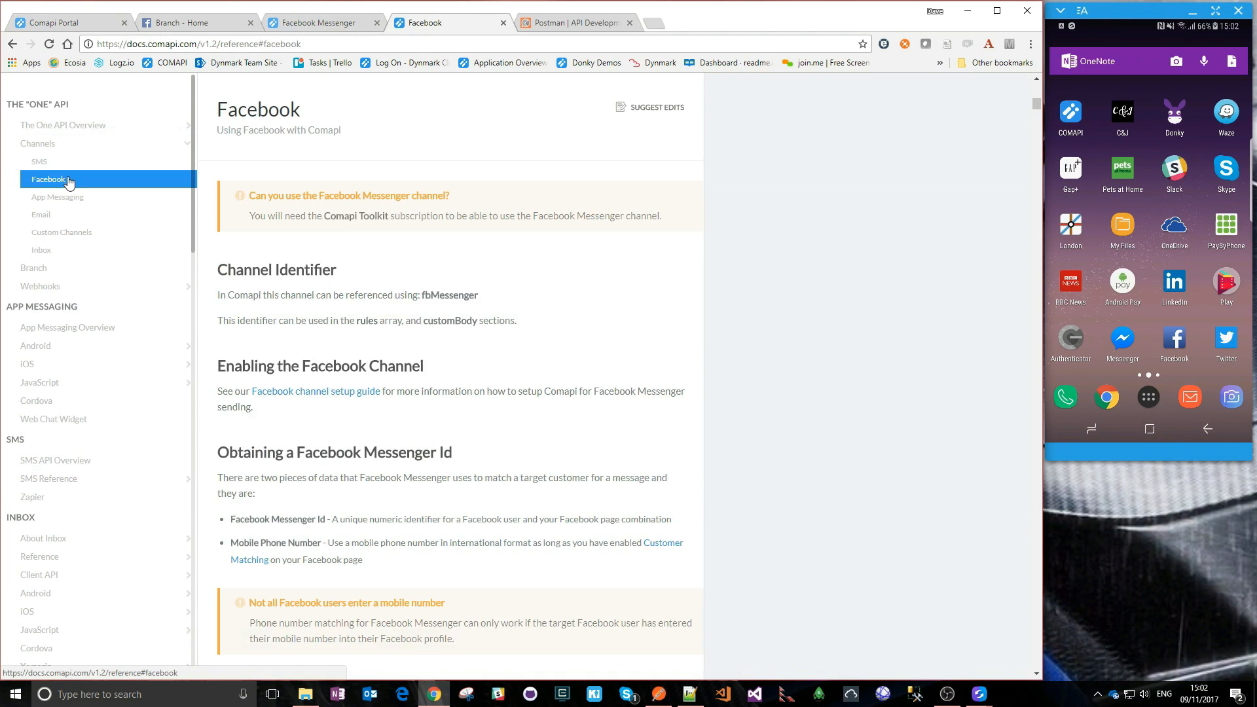
scroll(down, 3)
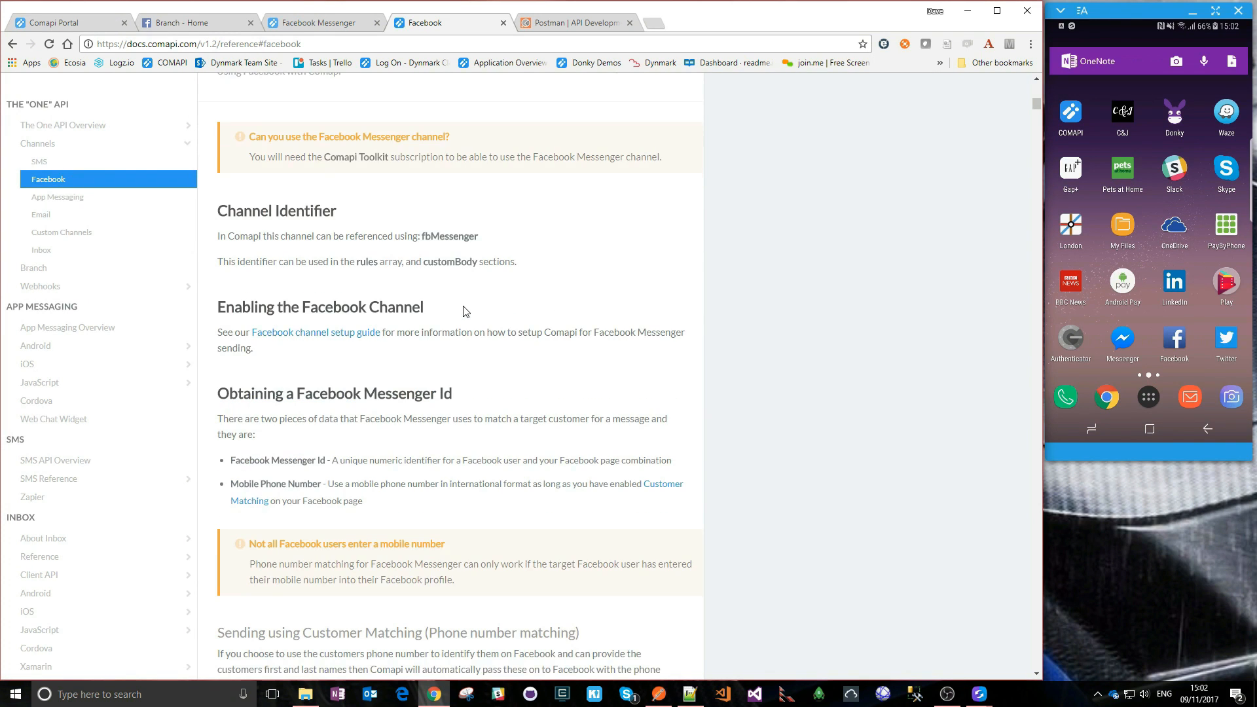
scroll(down, 3)
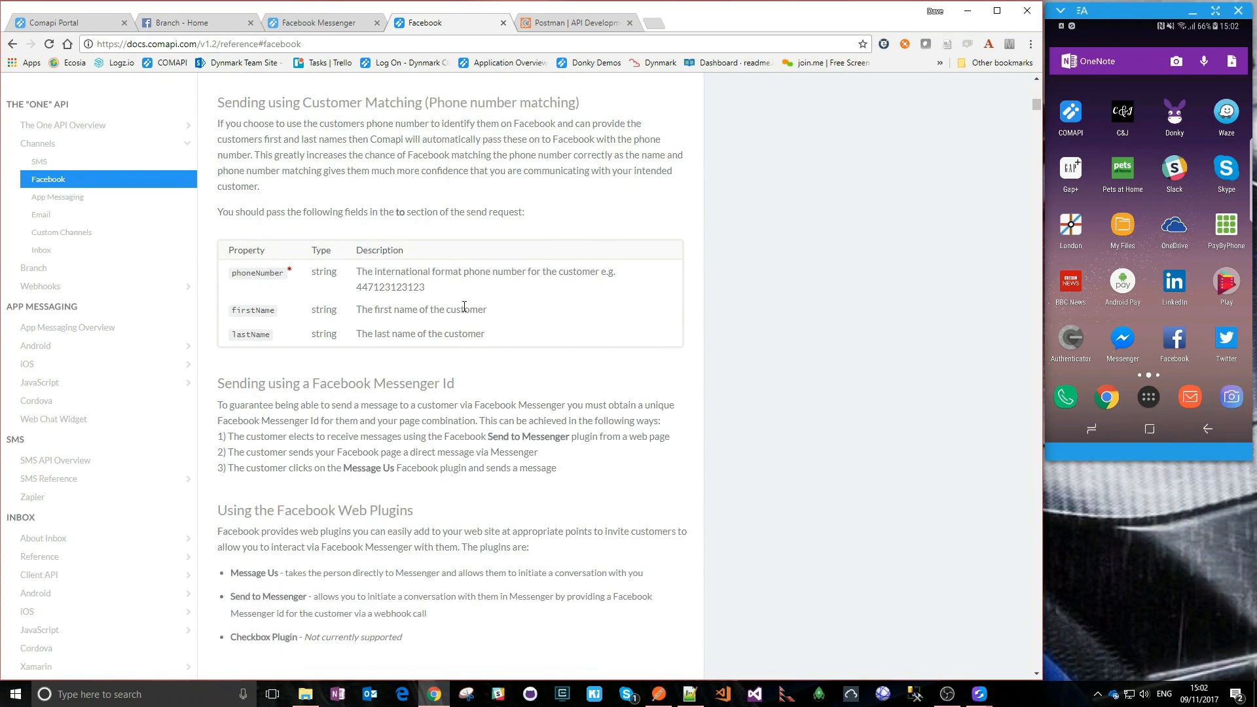
scroll(down, 3)
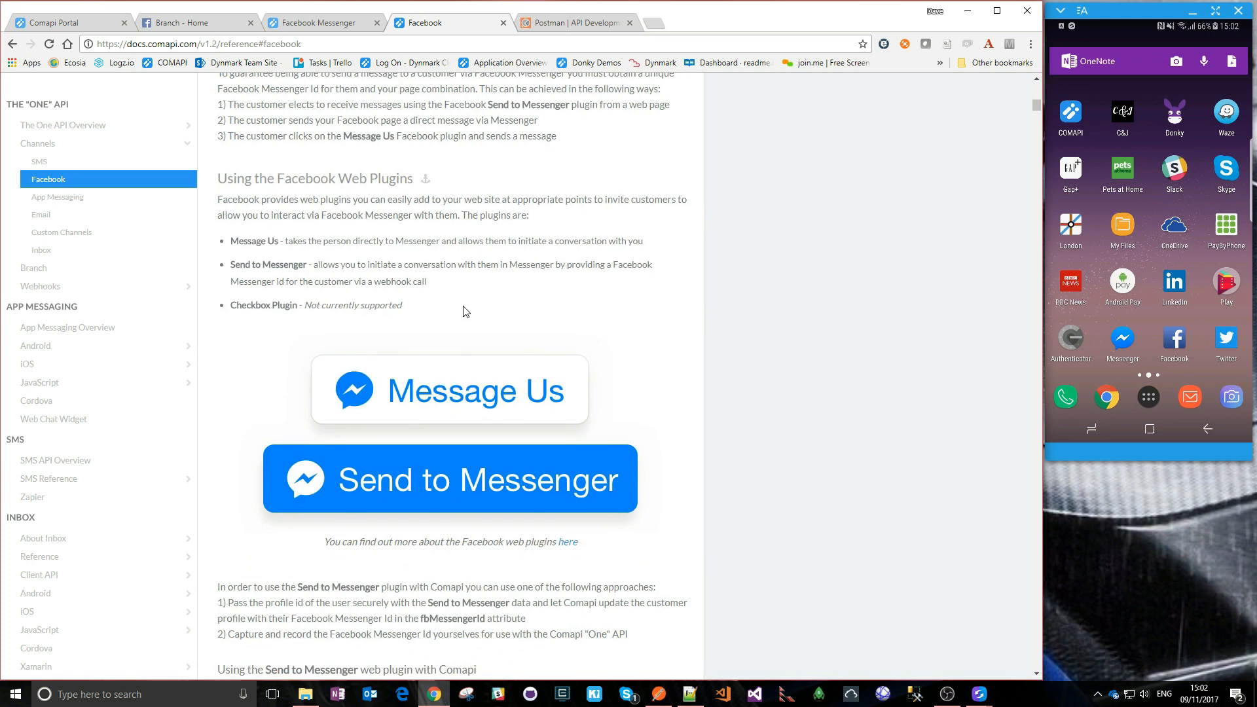
scroll(down, 3)
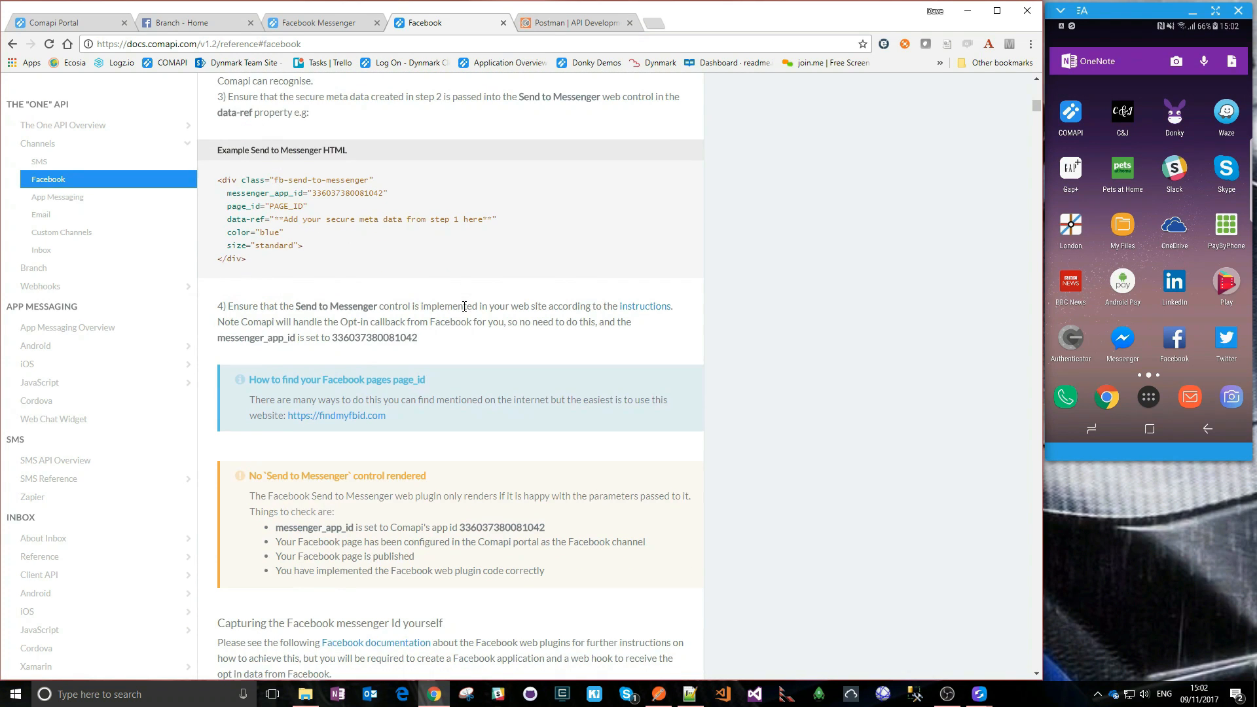
scroll(down, 3)
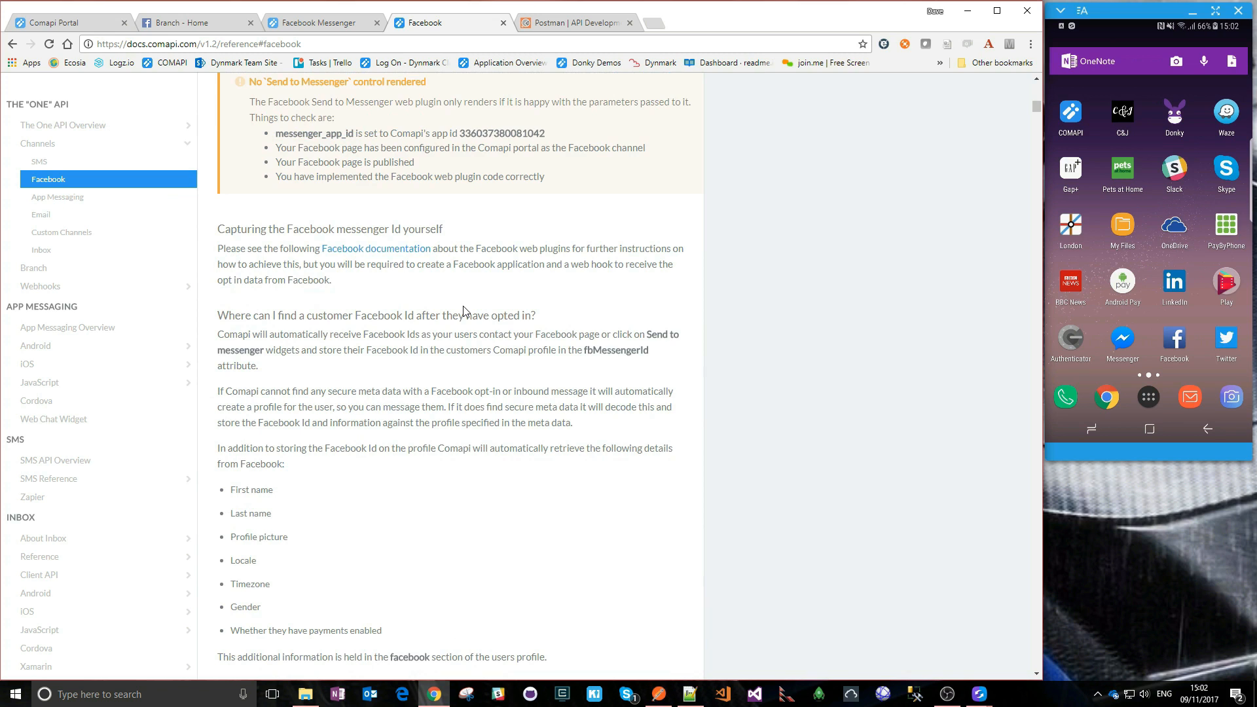
scroll(down, 3)
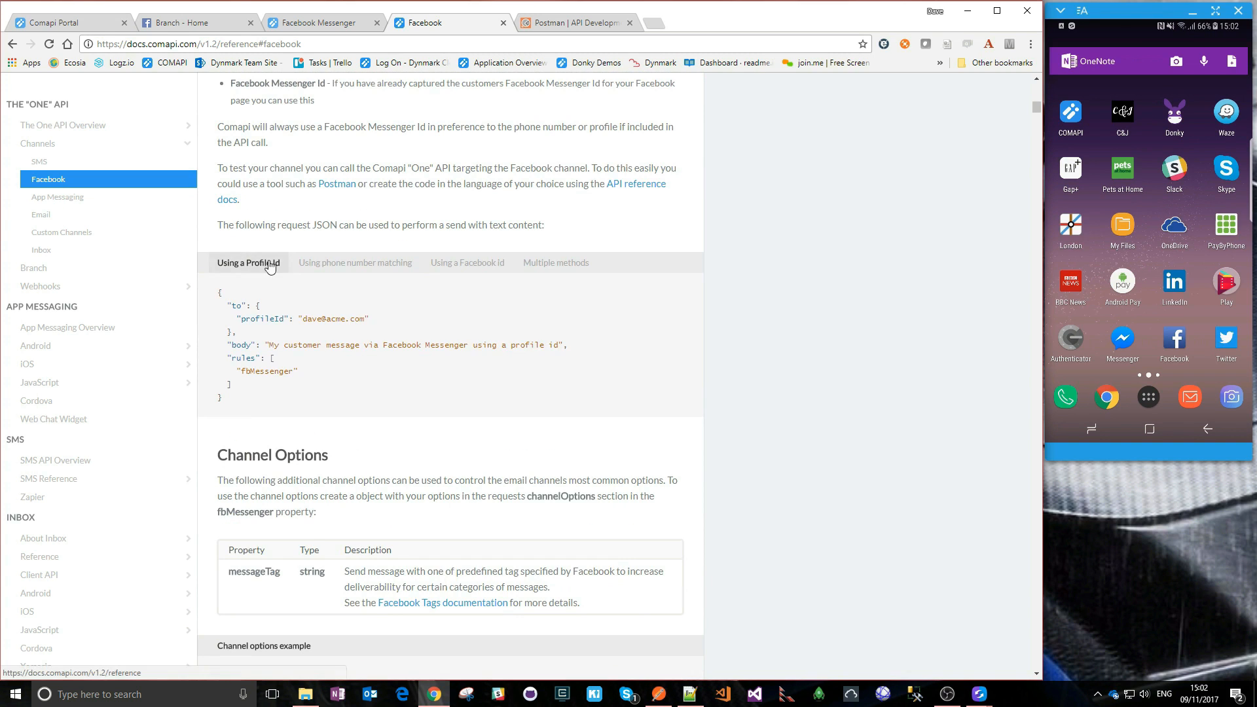
mouse_move(258, 268)
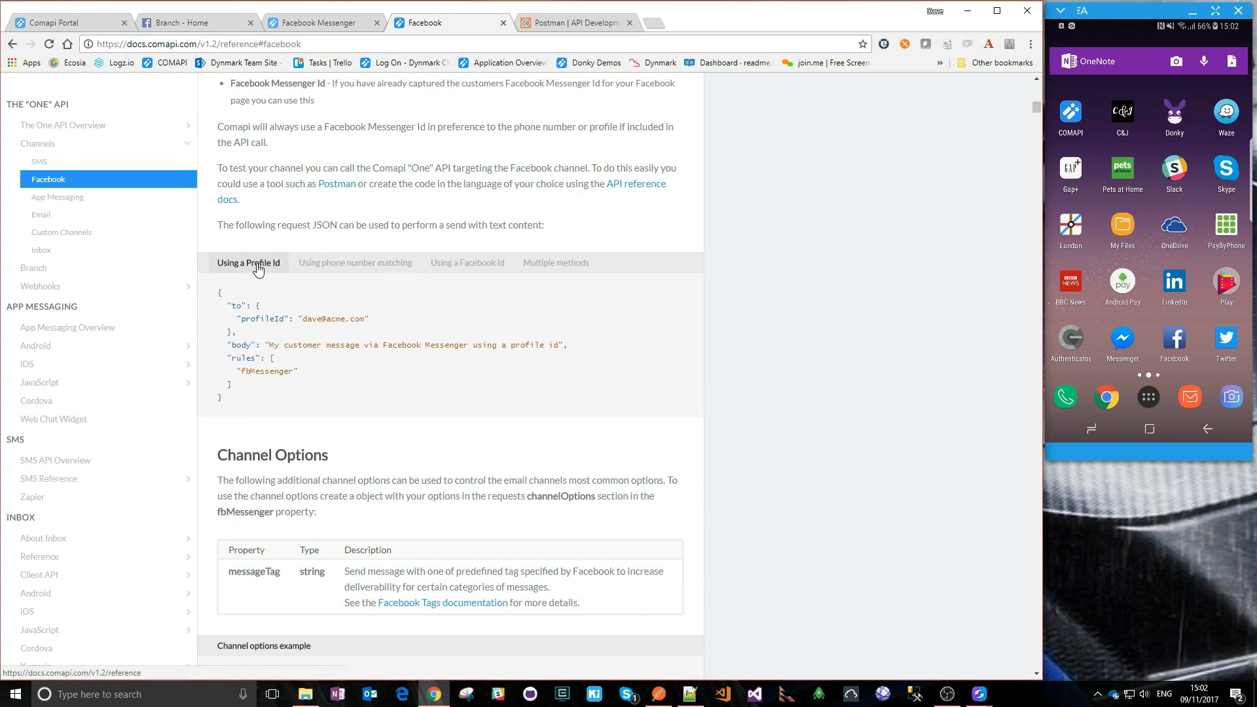
- Browse the phone number, Facebook Id and multiple methods examples, settling on the Using a Profile Id JSON
click(354, 262)
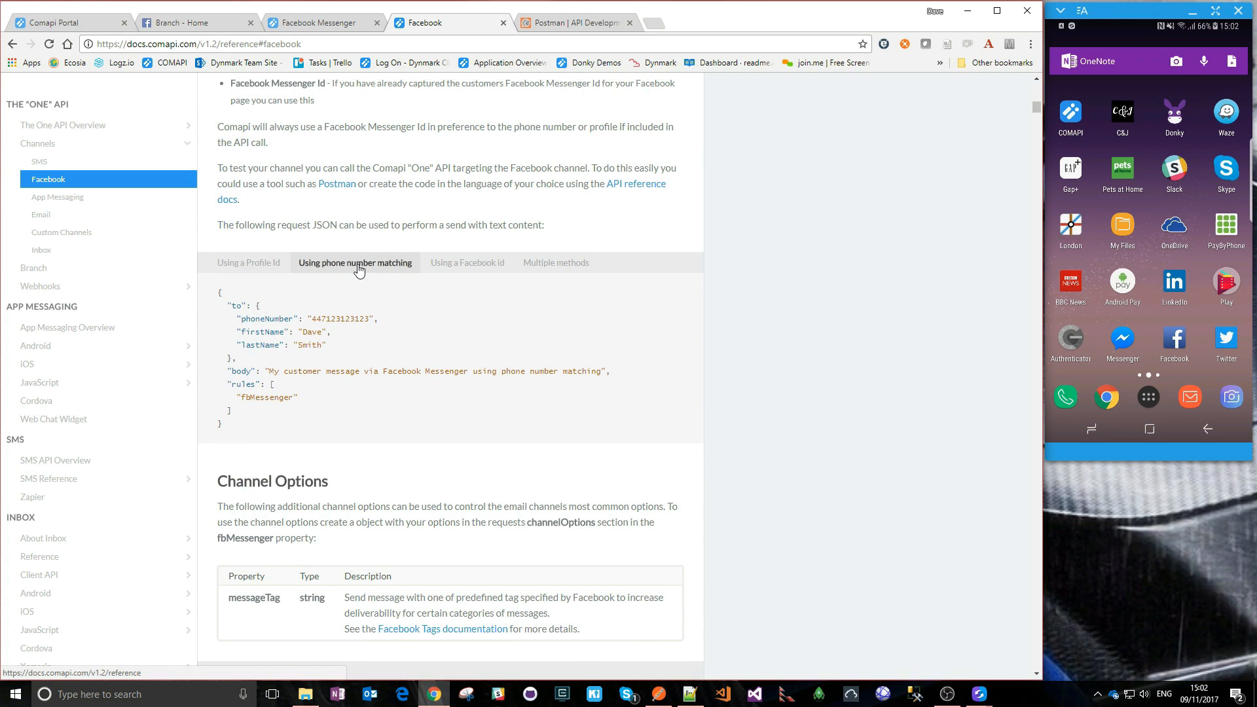
click(466, 261)
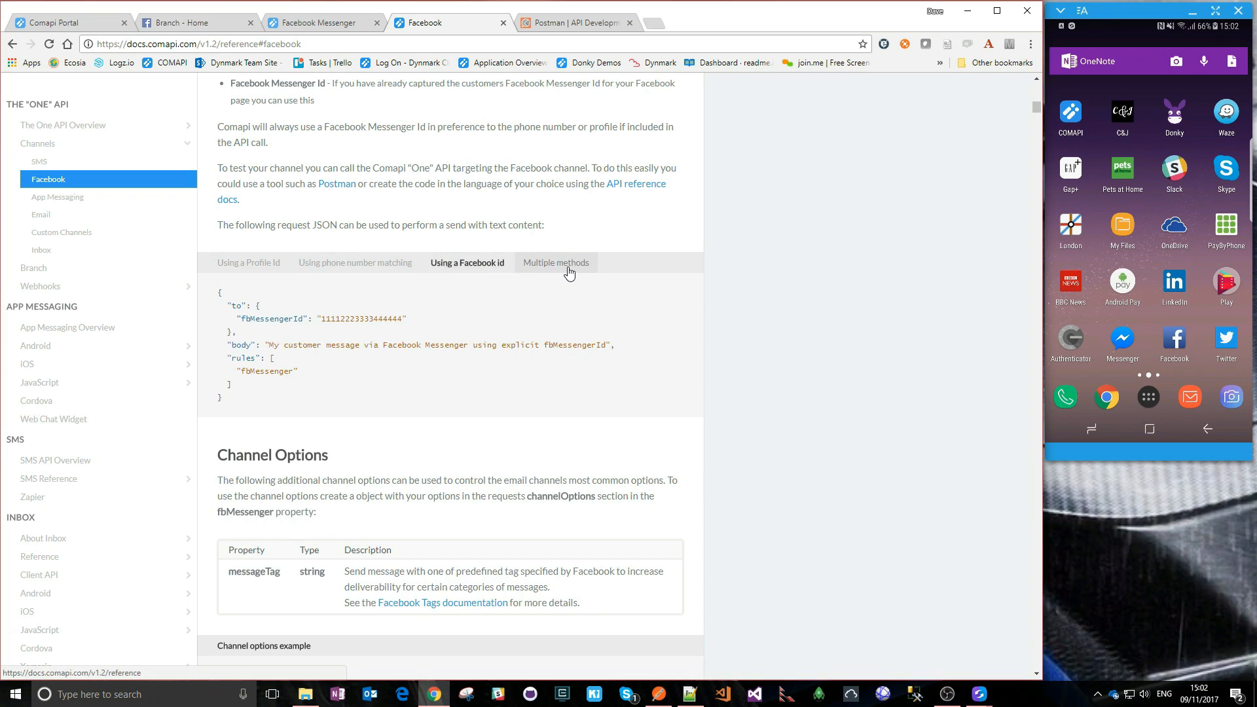
click(556, 262)
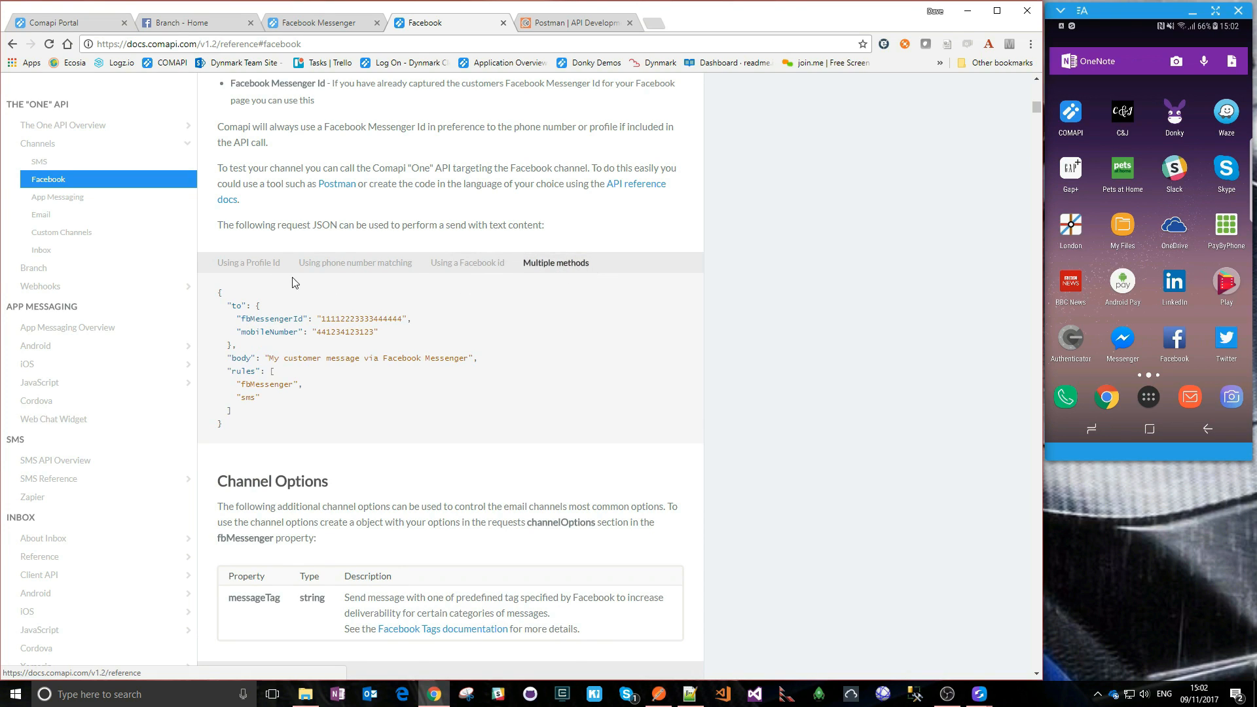
click(249, 261)
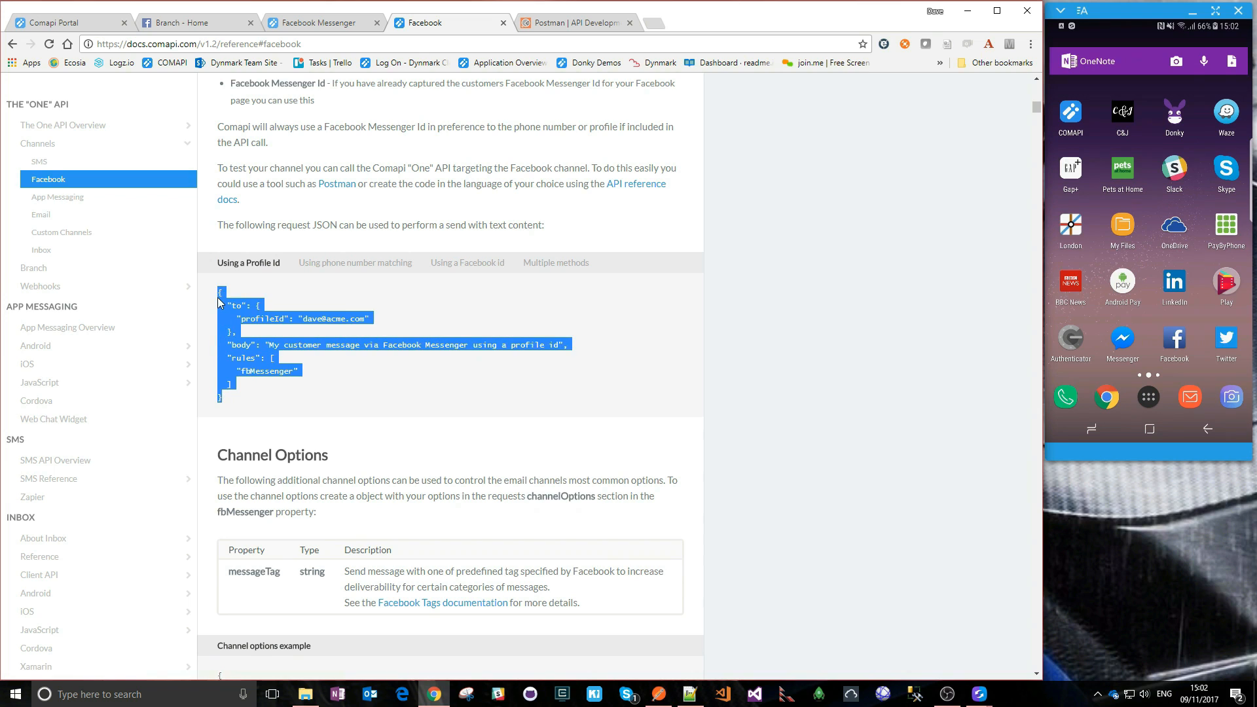
mouse_move(463, 595)
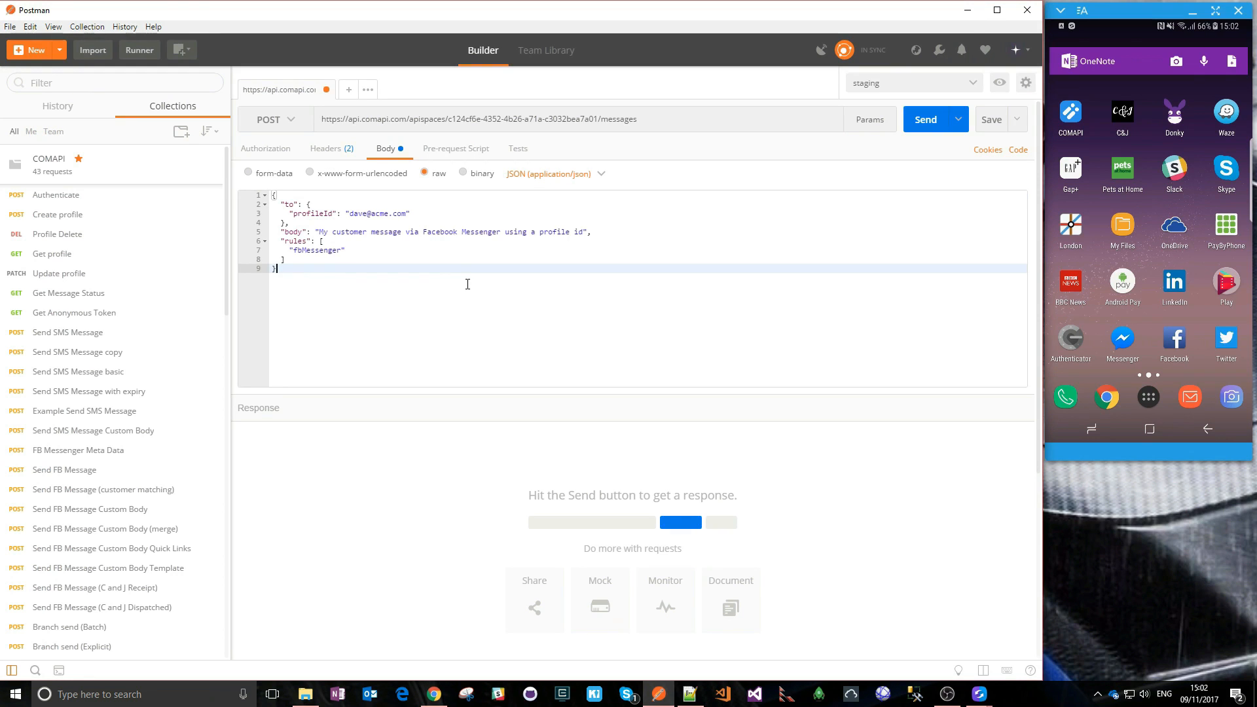
- Replace the example profileId in the pasted body JSON with the target customer's id
double_click(357, 214)
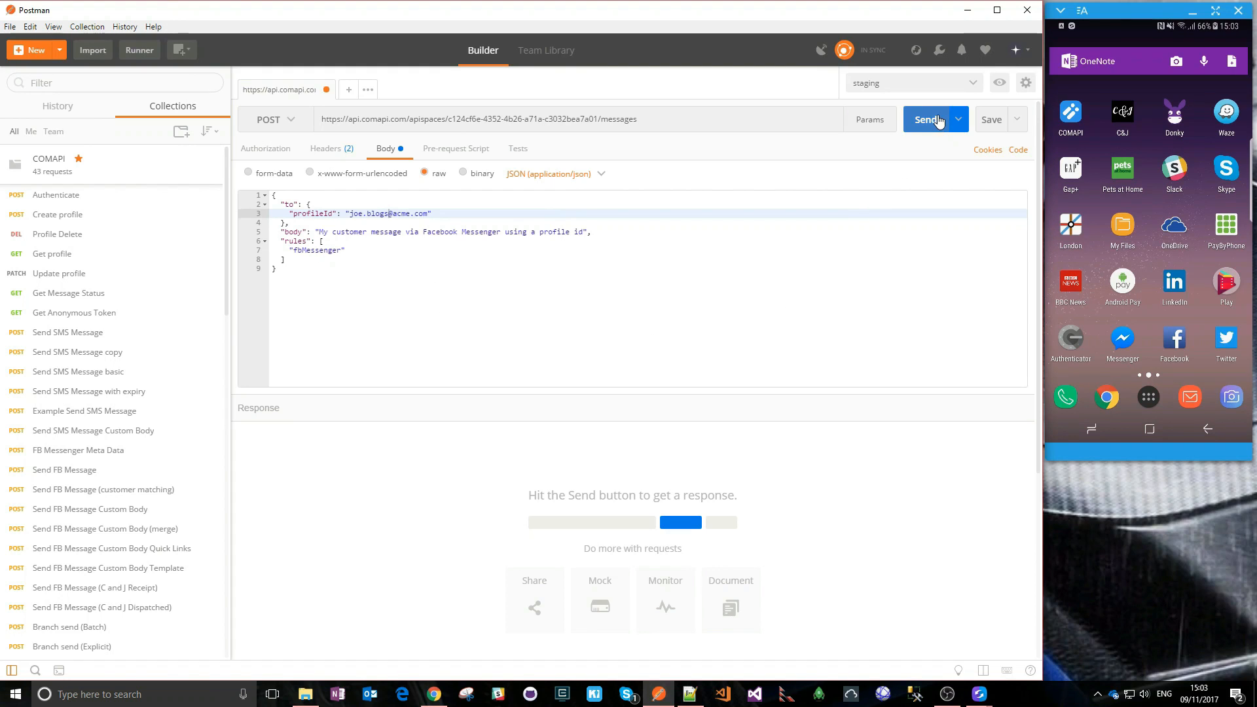
- Send the request and review the 201 Created response down to the messageId field
click(930, 119)
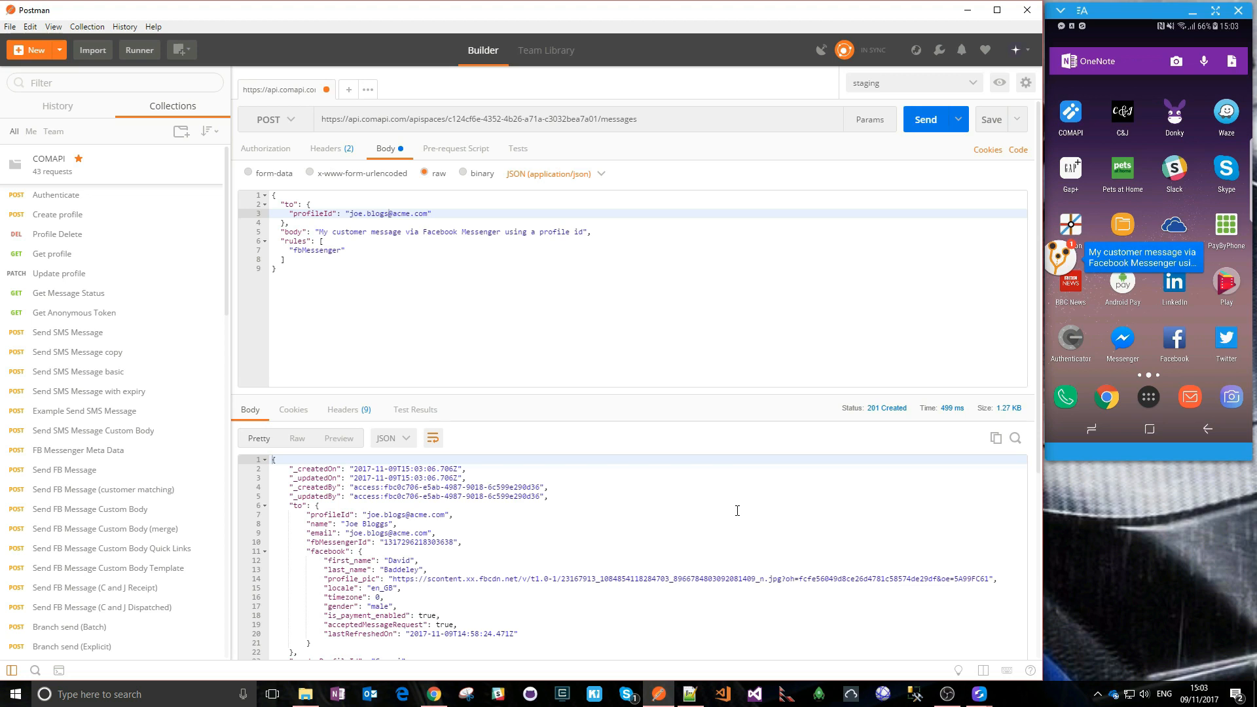
mouse_move(1052, 263)
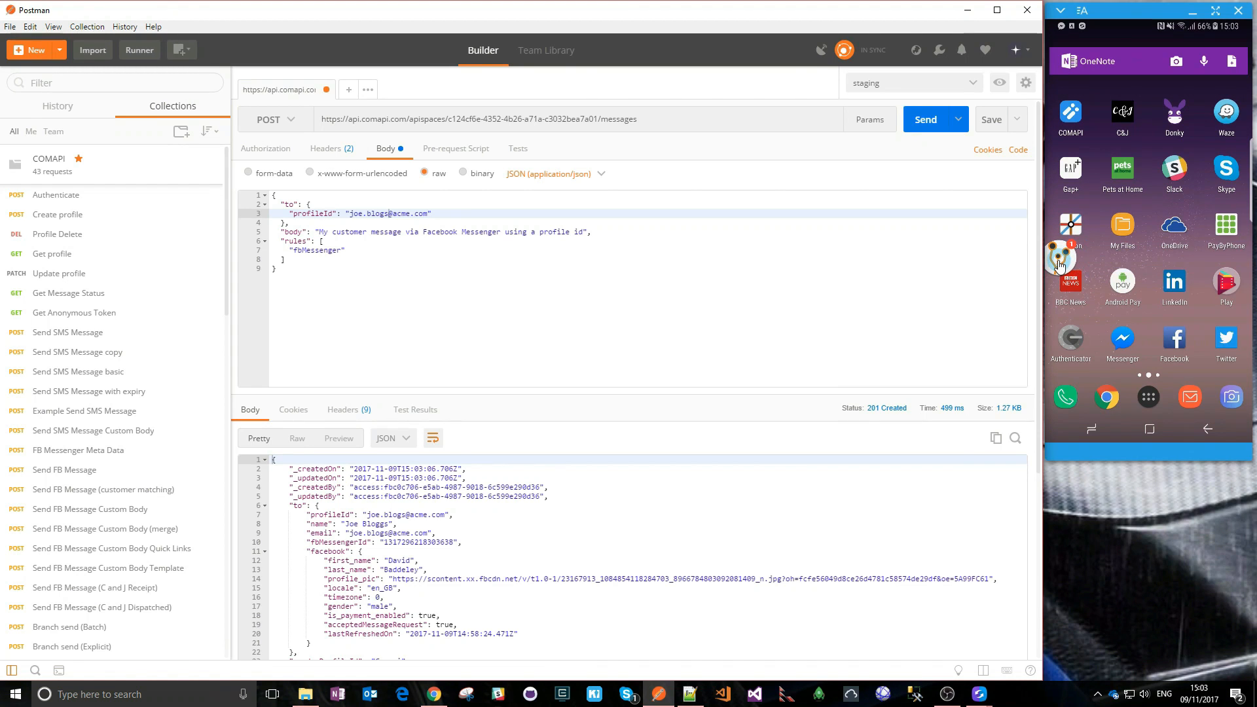
scroll(down, 3)
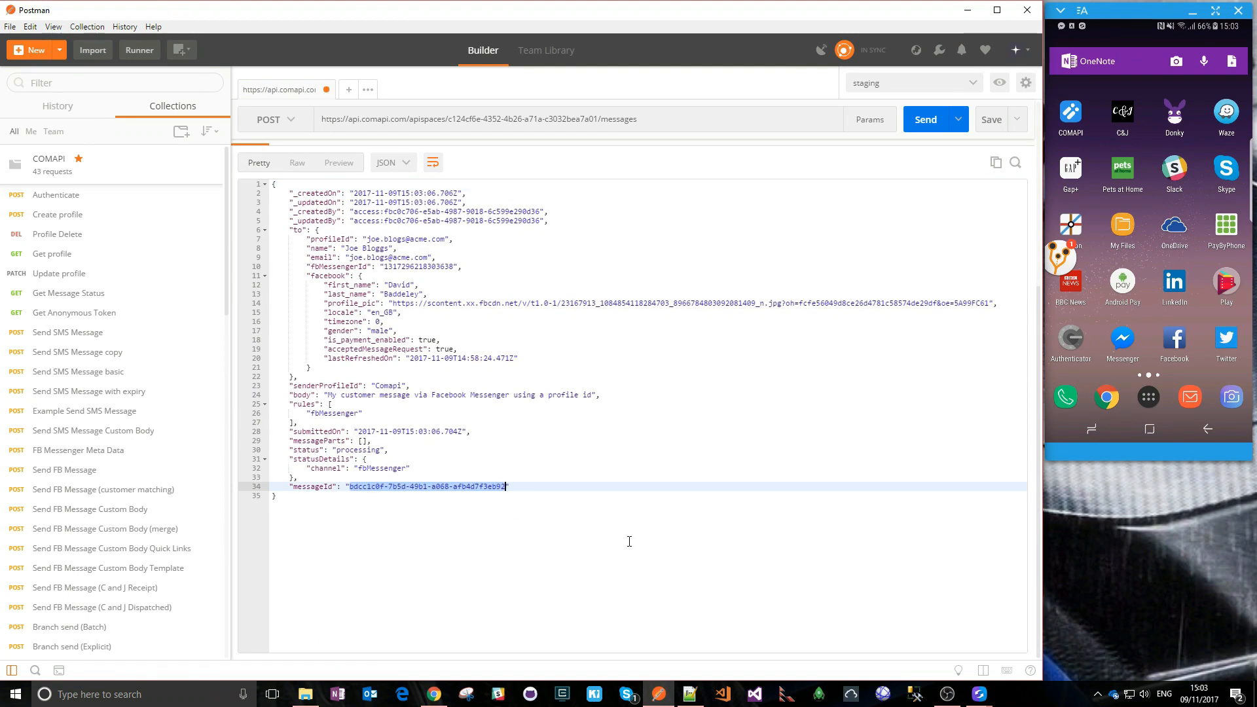
mouse_move(393, 494)
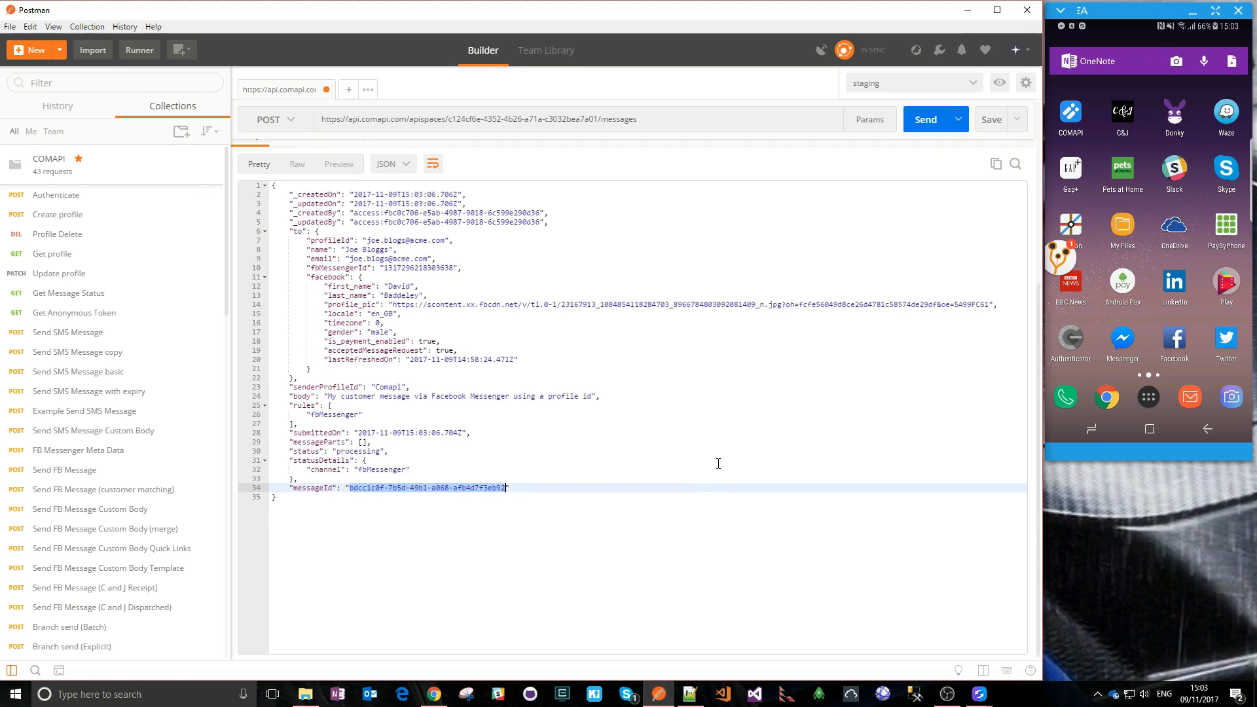
click(925, 119)
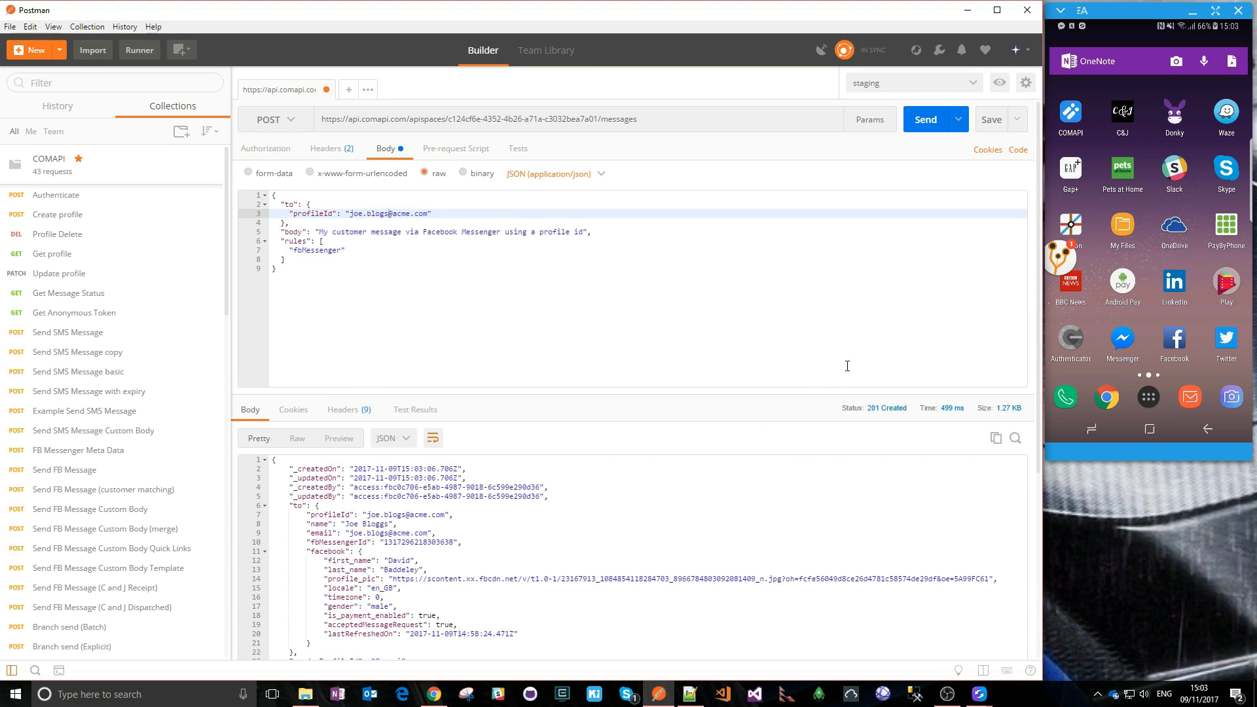